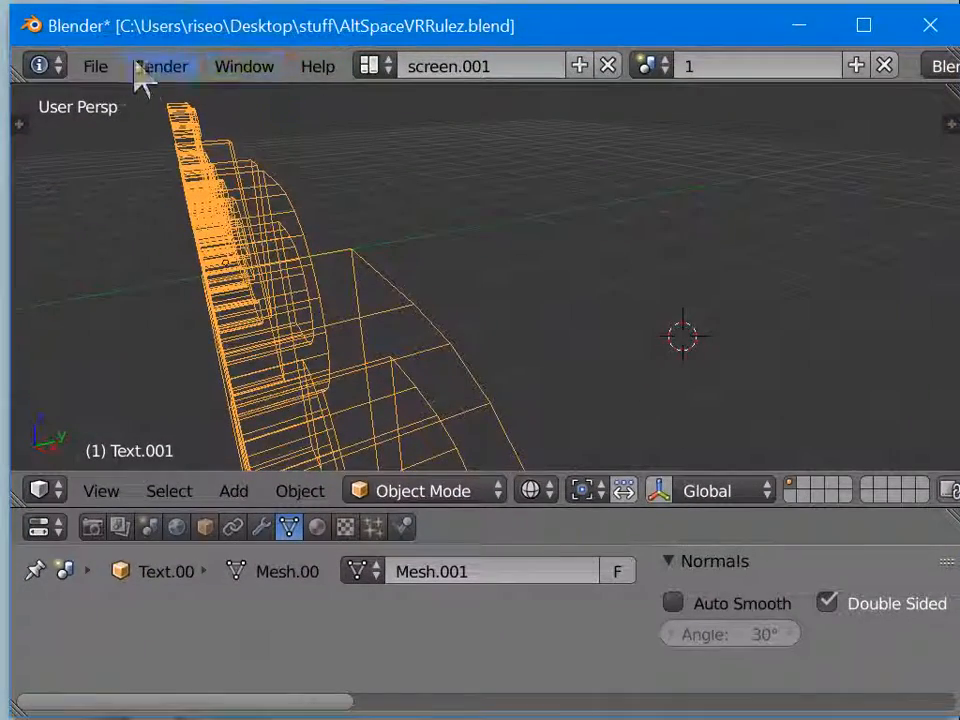
# - Bring the Unity 2018.1.9f2 editor window in front of Blender
pyautogui.click(96, 66)
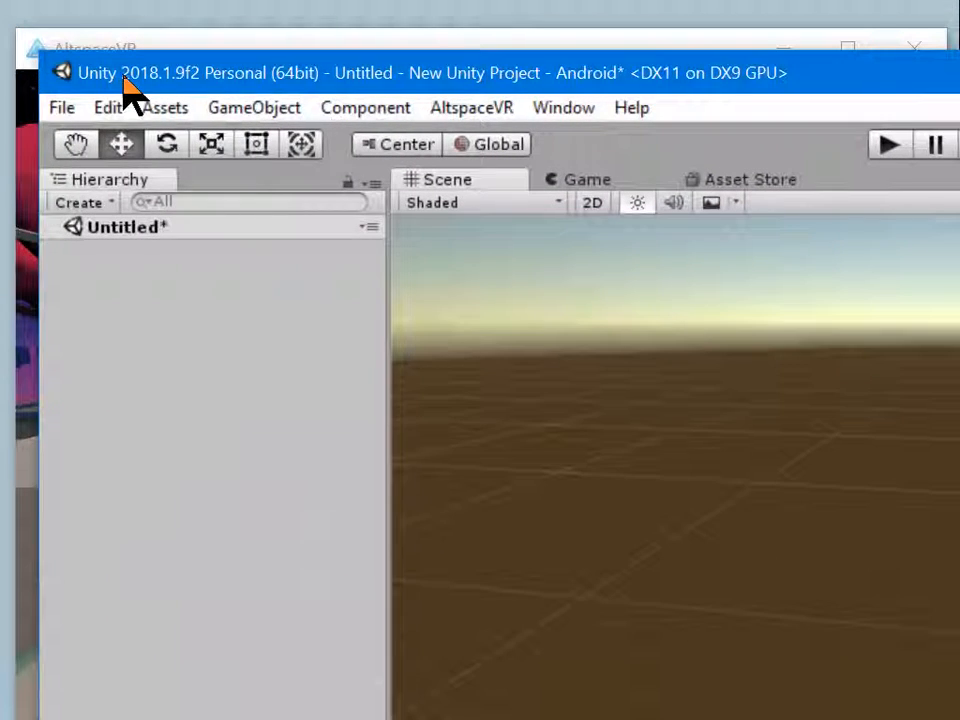
pyautogui.moveTo(168, 96)
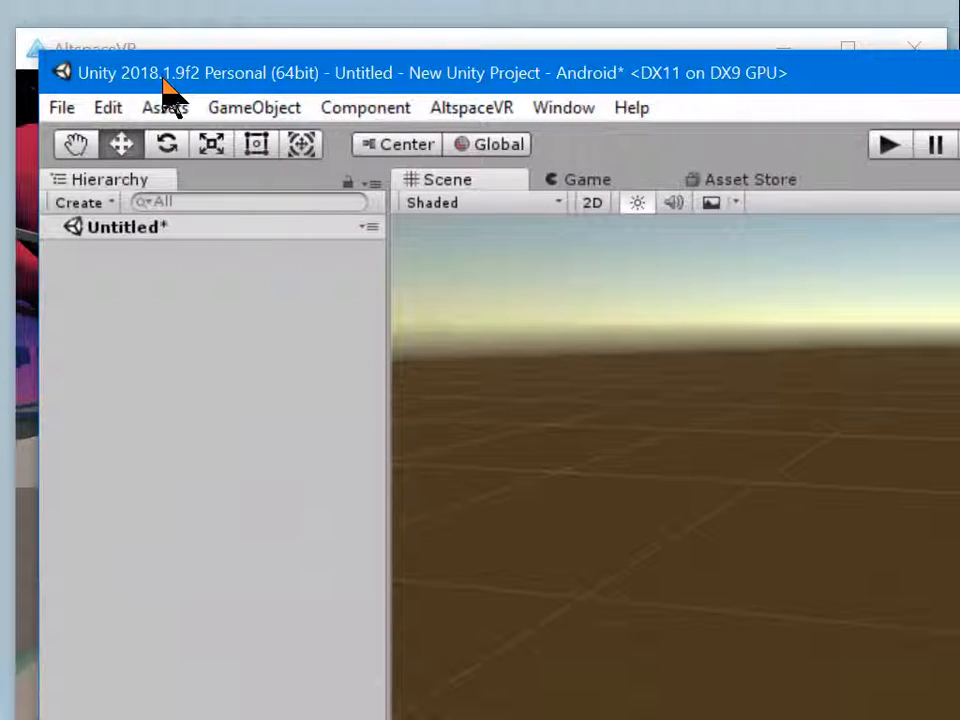
pyautogui.moveTo(190, 96)
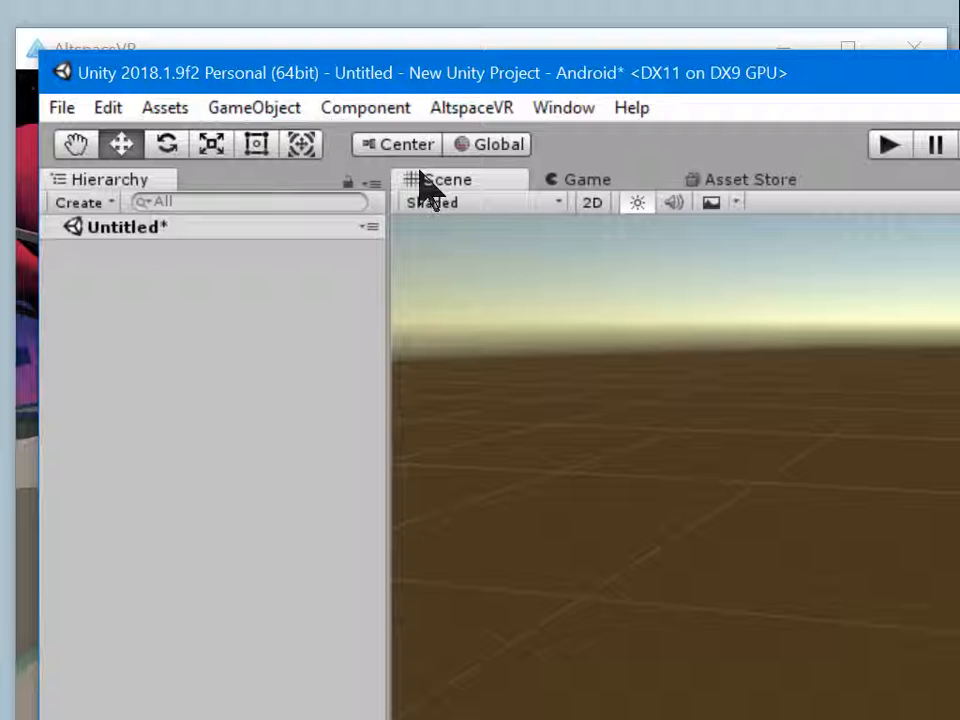
pyautogui.moveTo(500, 84)
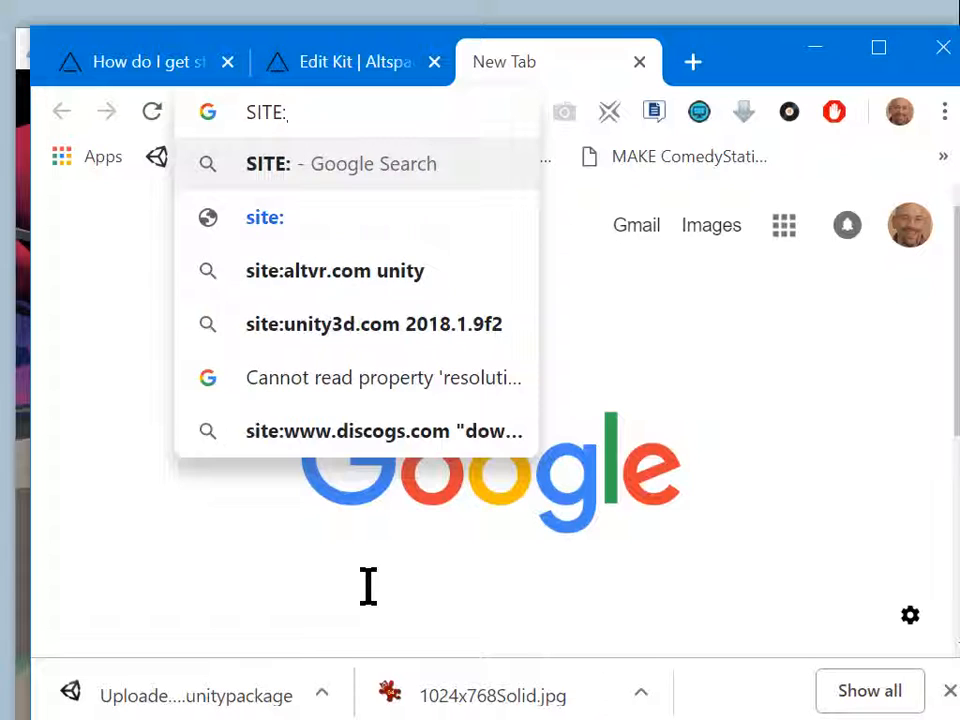
# - Run a Google search for site:altvr.com unity and scan the Unity Uploader results
pyautogui.write('AL')
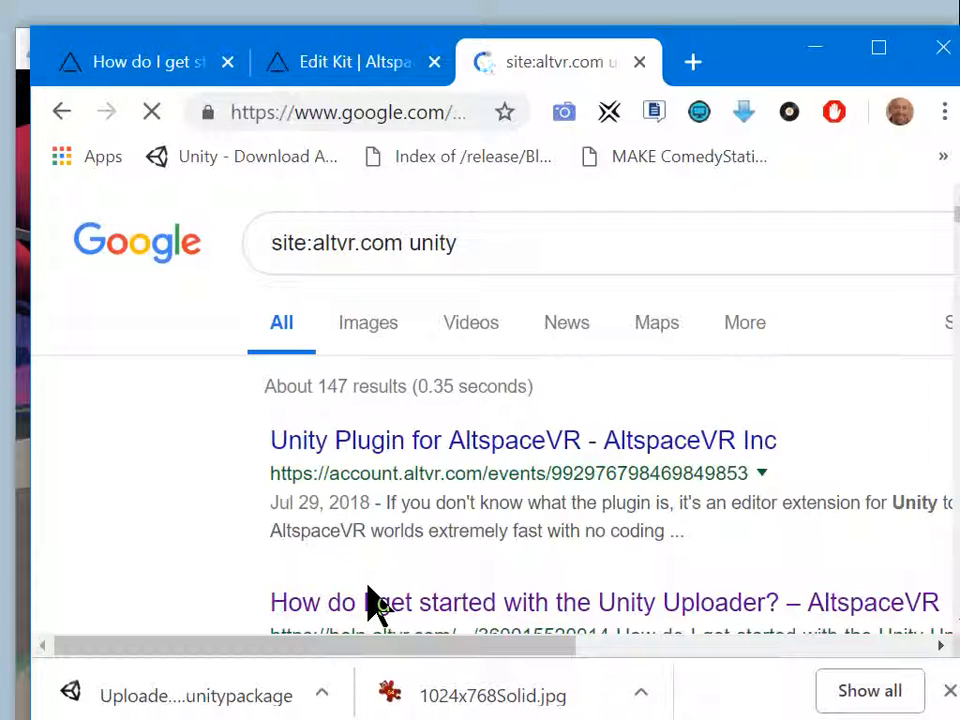
pyautogui.scroll(-3)
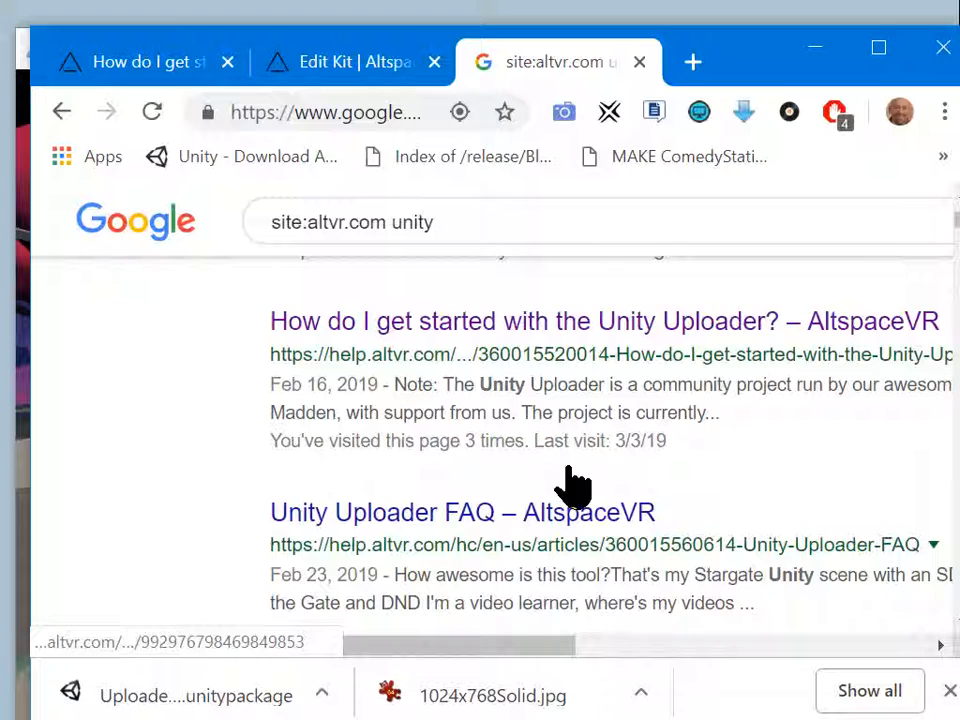
pyautogui.moveTo(576, 320)
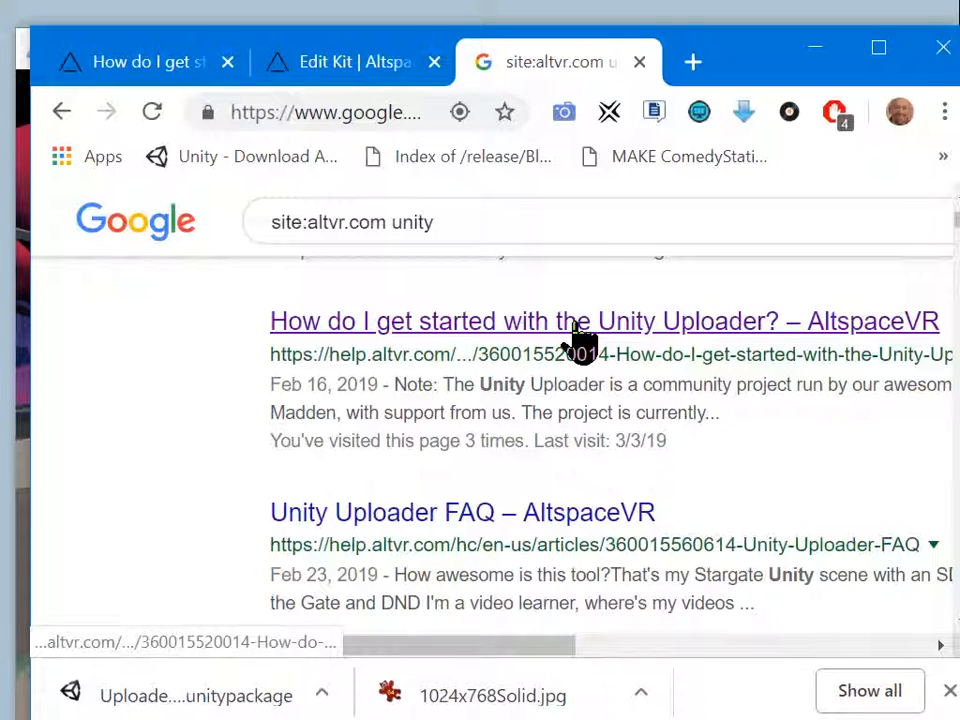
# - Read the Unity Uploader getting-started article's numbered setup steps
pyautogui.click(604, 320)
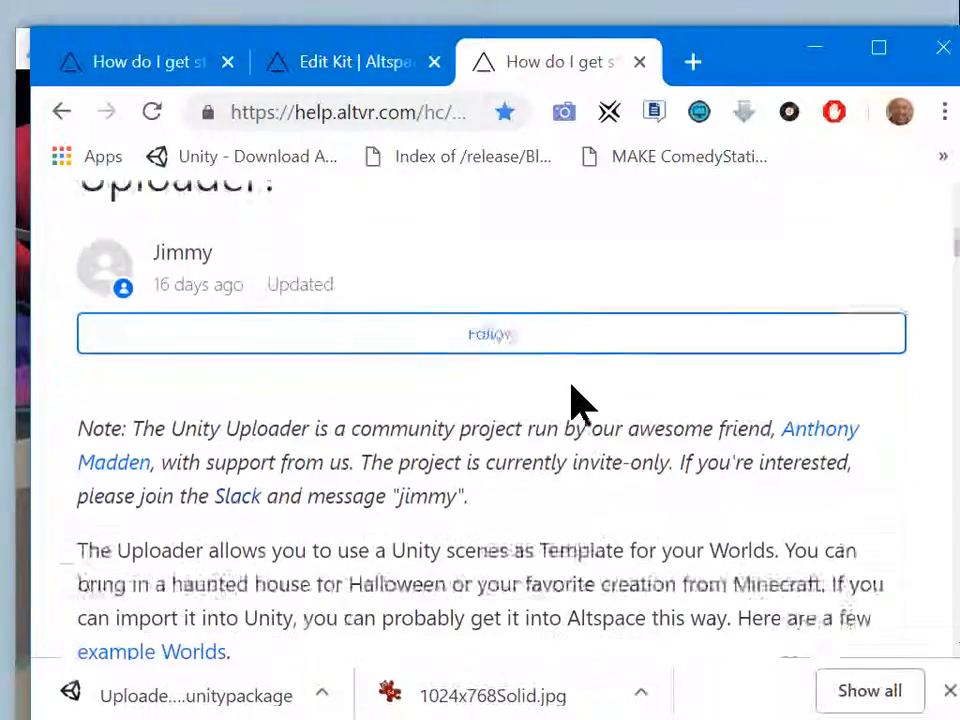
pyautogui.scroll(-3)
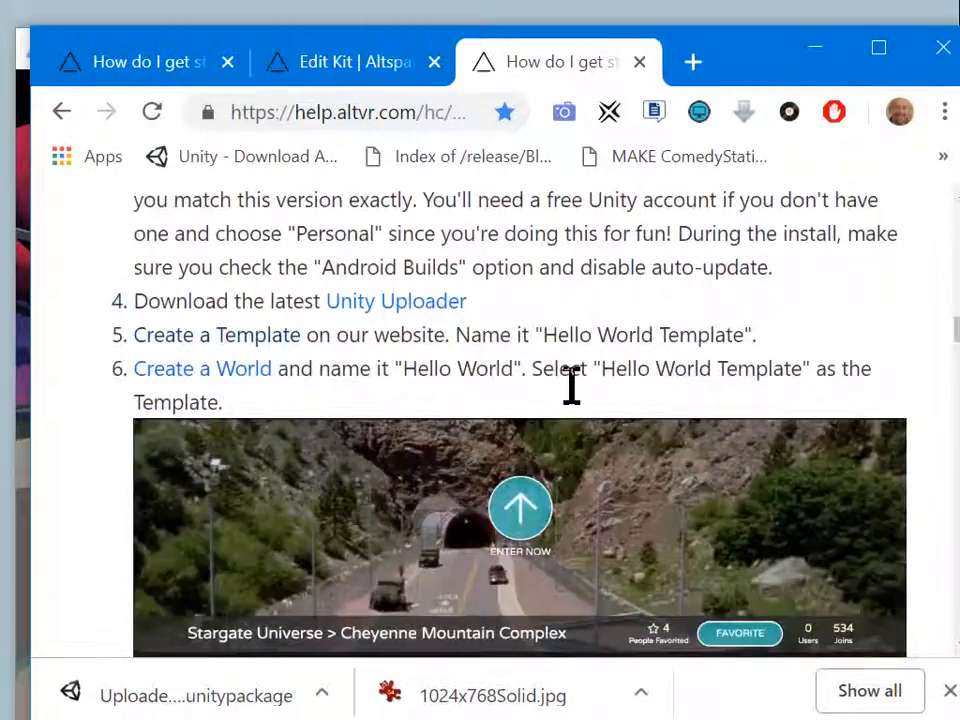
pyautogui.scroll(3)
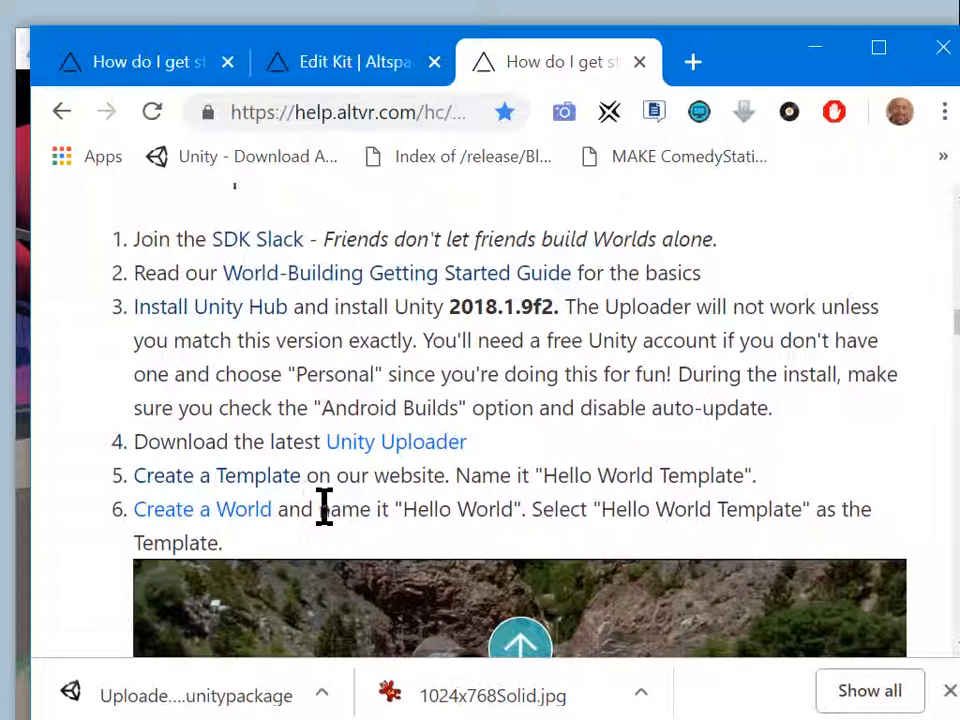
pyautogui.moveTo(456, 330)
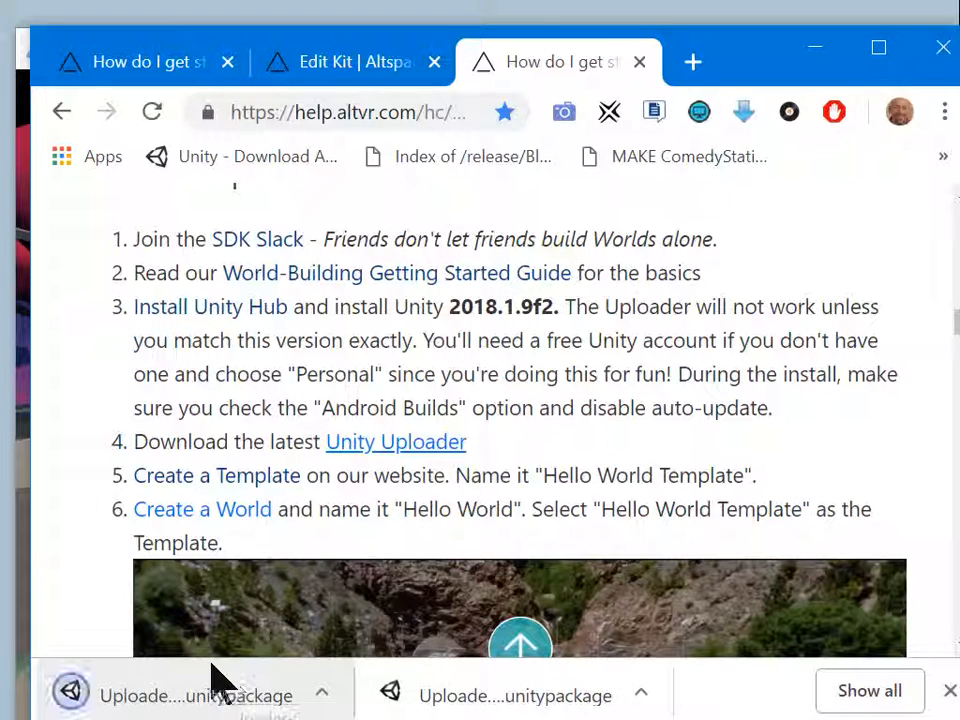
pyautogui.moveTo(180, 700)
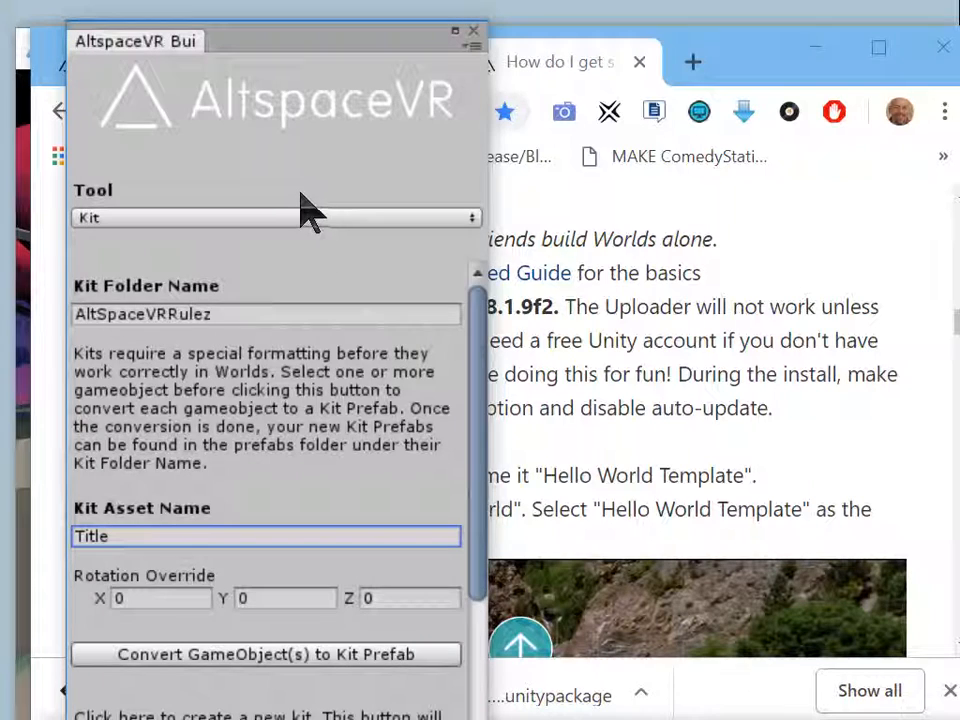
# - Switch the AltspaceVR Builder's Tool dropdown to Template and back to Kit
pyautogui.click(276, 216)
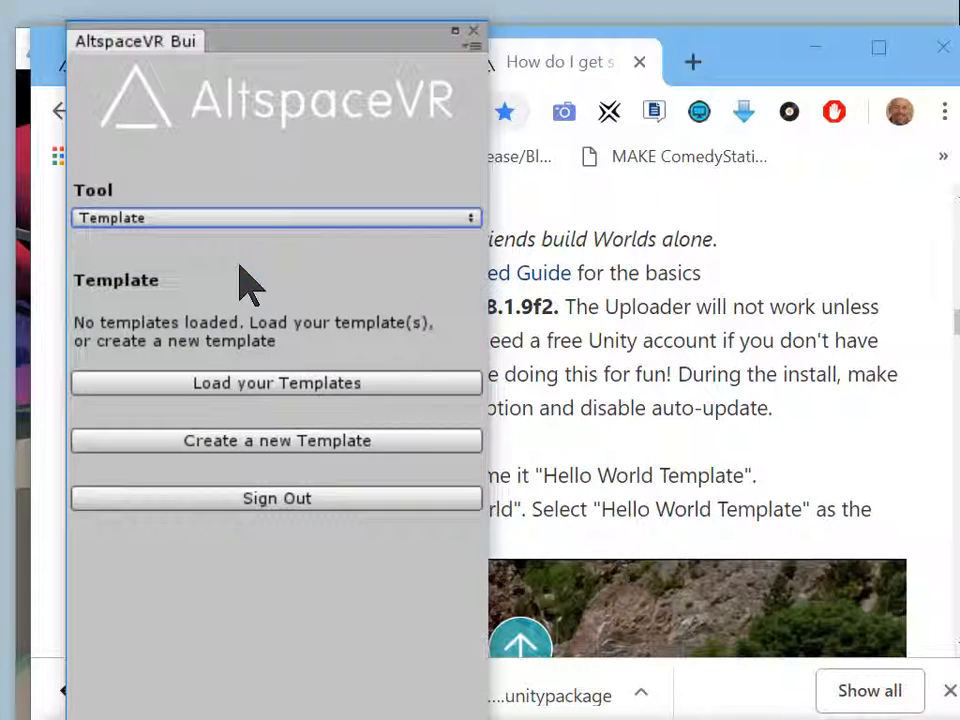
pyautogui.moveTo(284, 436)
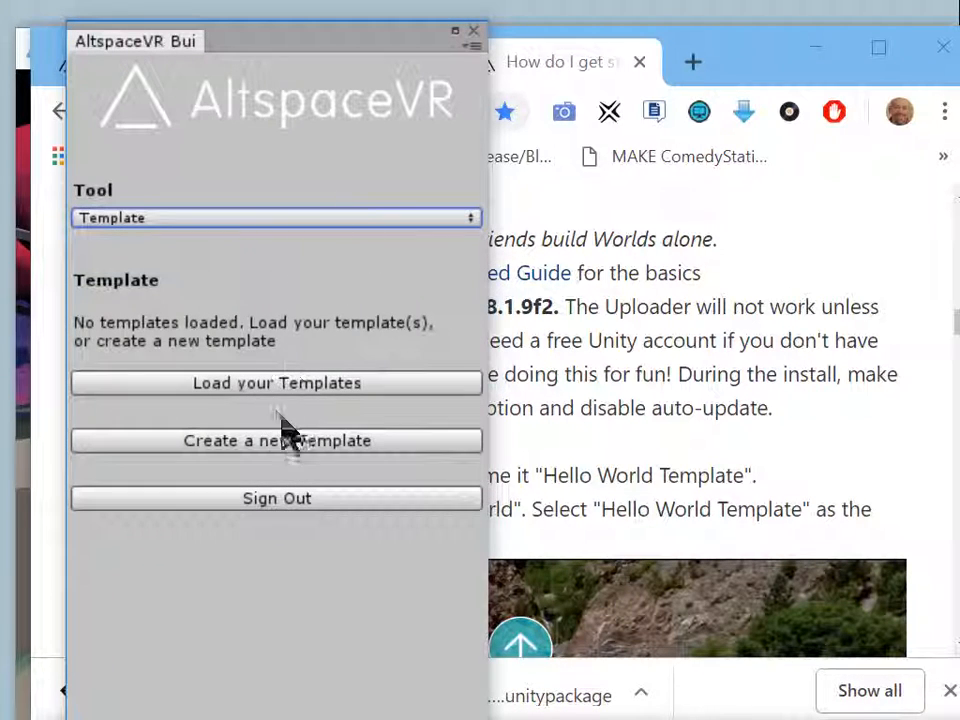
pyautogui.moveTo(316, 56)
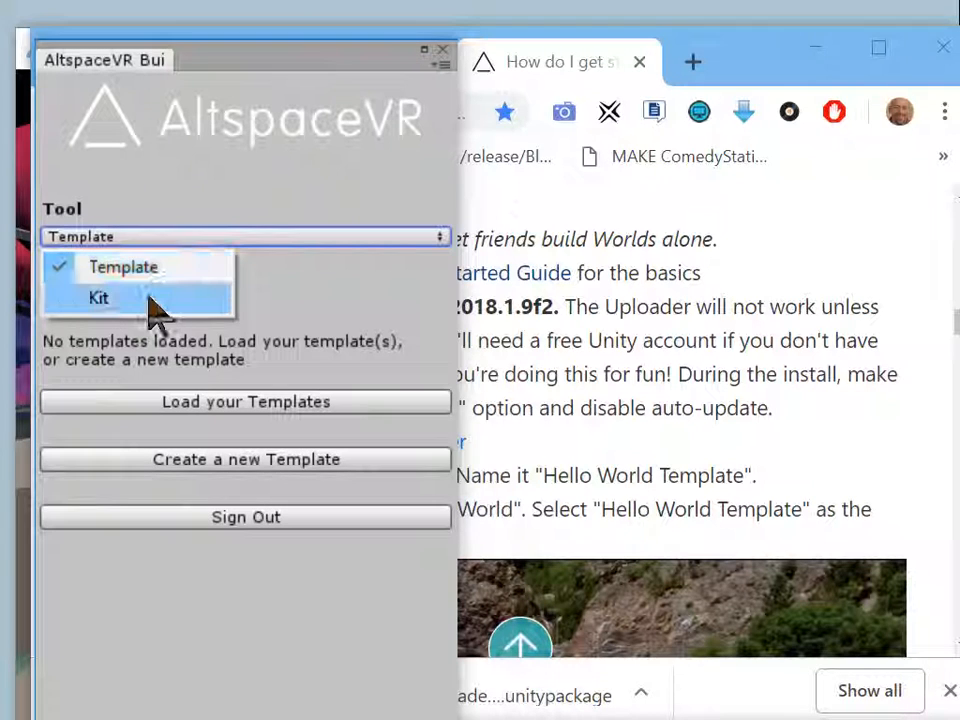
pyautogui.click(98, 296)
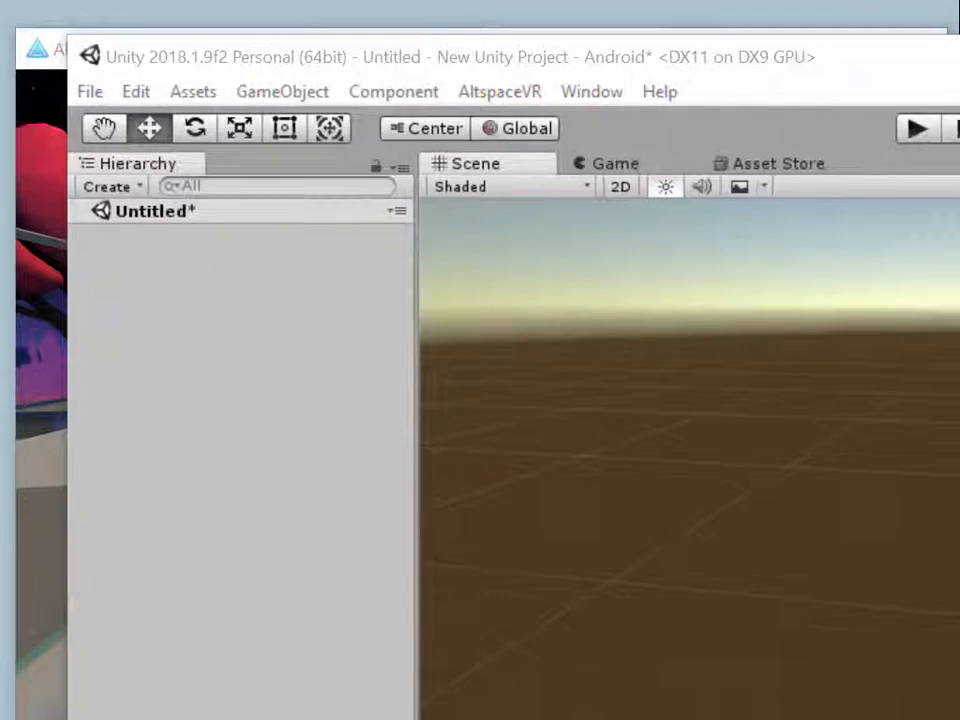
# - Show the Assets menu with its Import New Asset... option
pyautogui.click(192, 92)
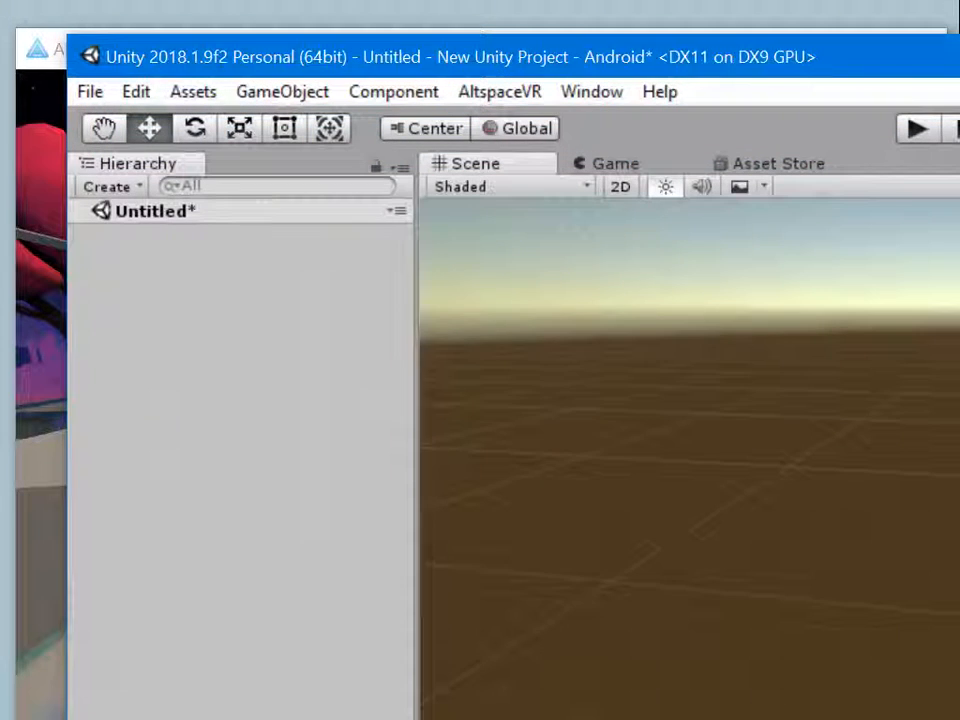
pyautogui.moveTo(524, 392)
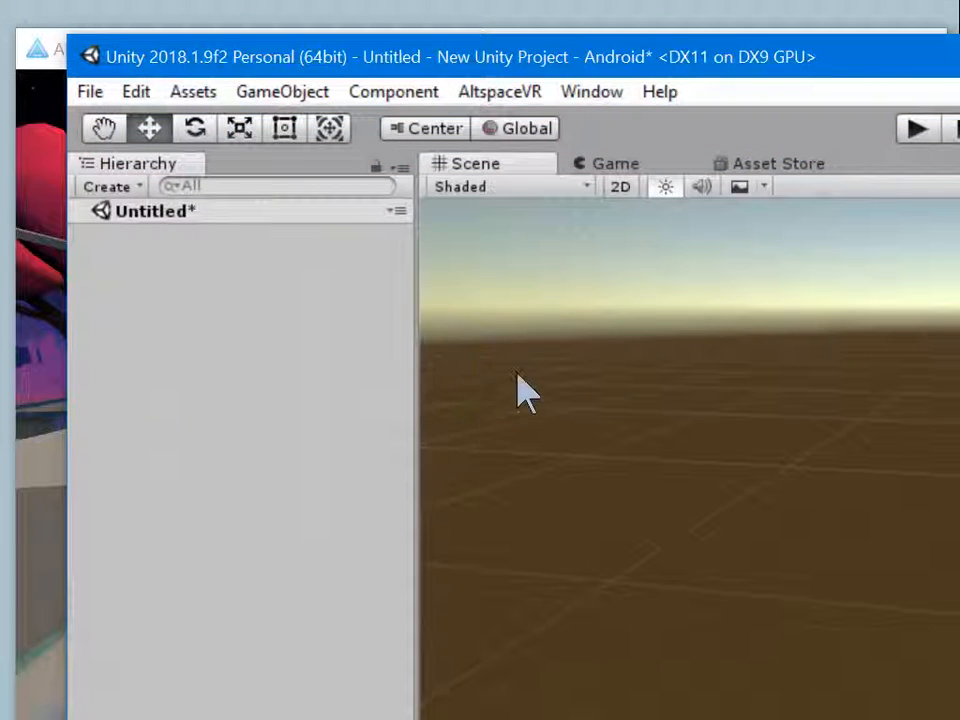
pyautogui.click(192, 92)
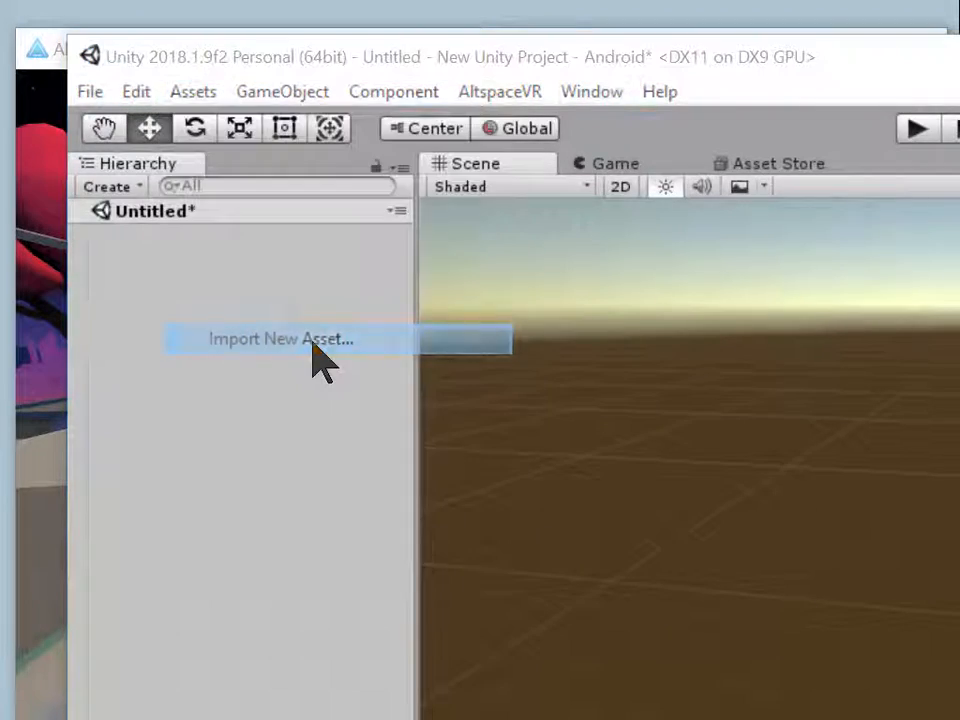
# - Import the AltSpaceVRRulez FBX from Desktop > stuff into the project assets
pyautogui.click(280, 338)
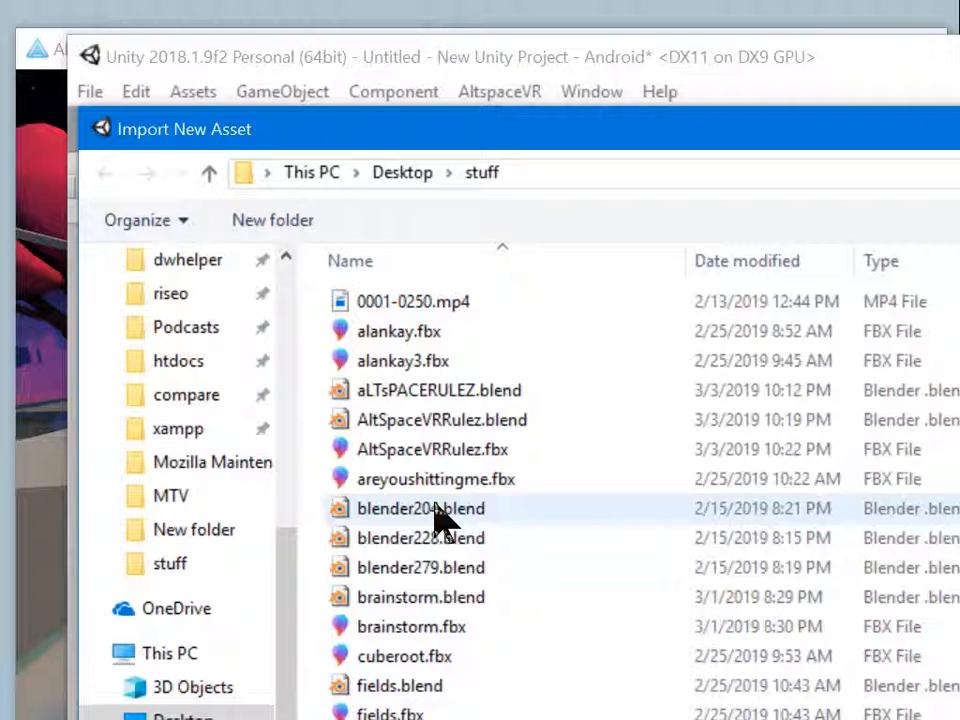
pyautogui.click(432, 448)
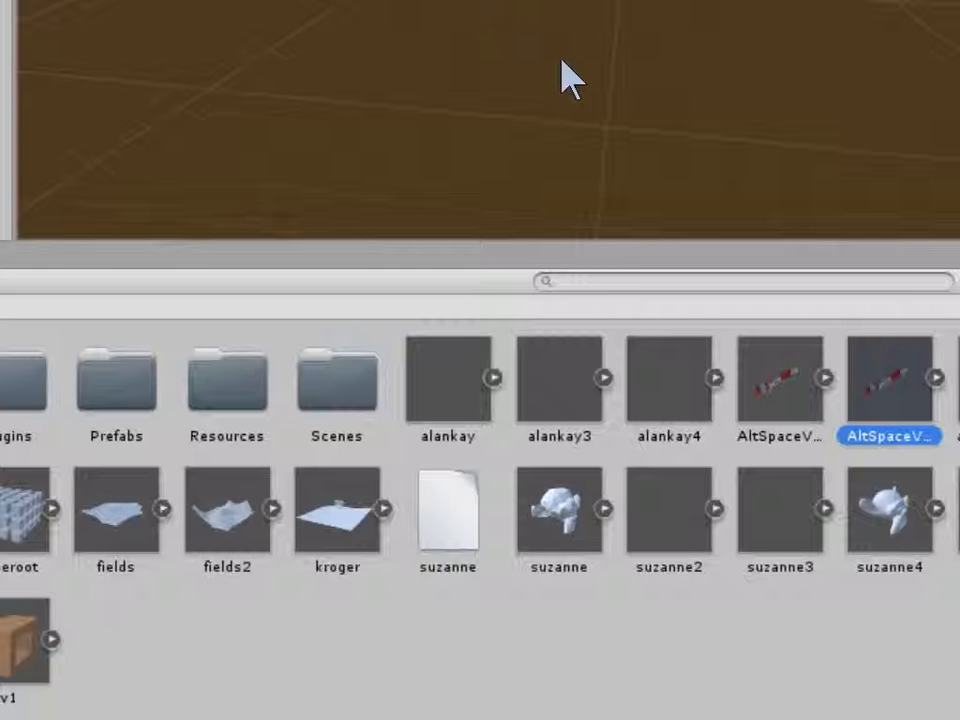
pyautogui.moveTo(816, 414)
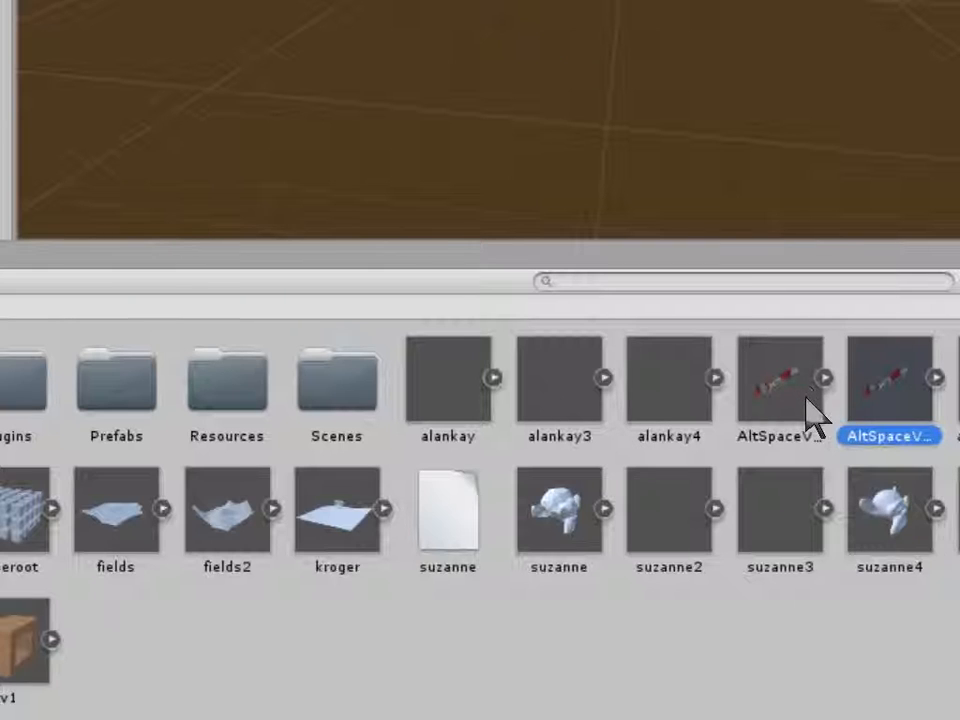
pyautogui.moveTo(916, 396)
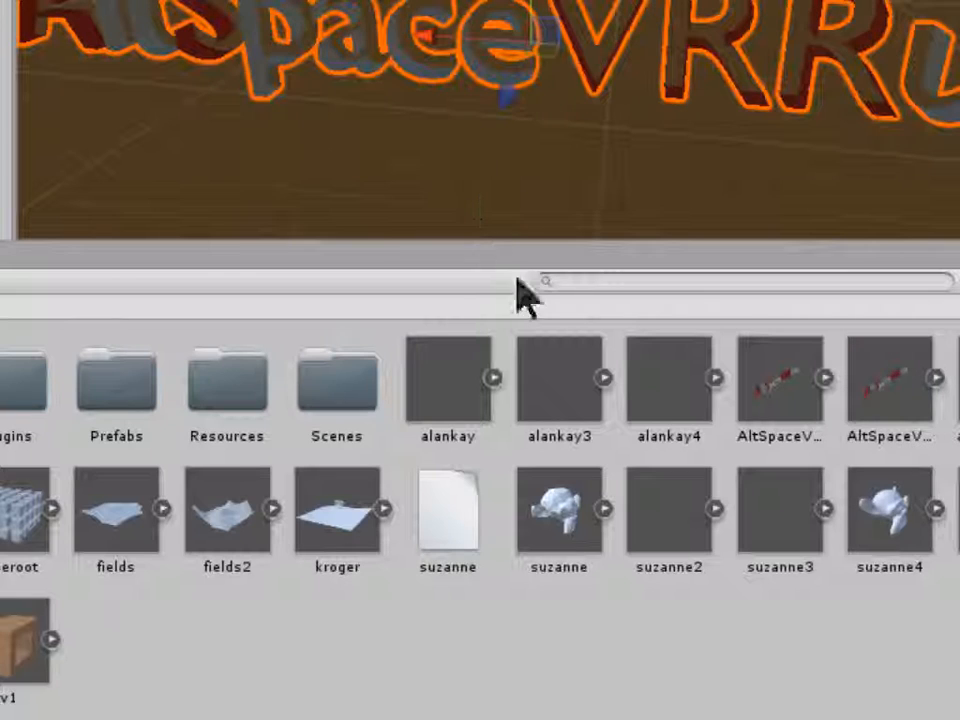
pyautogui.moveTo(500, 184)
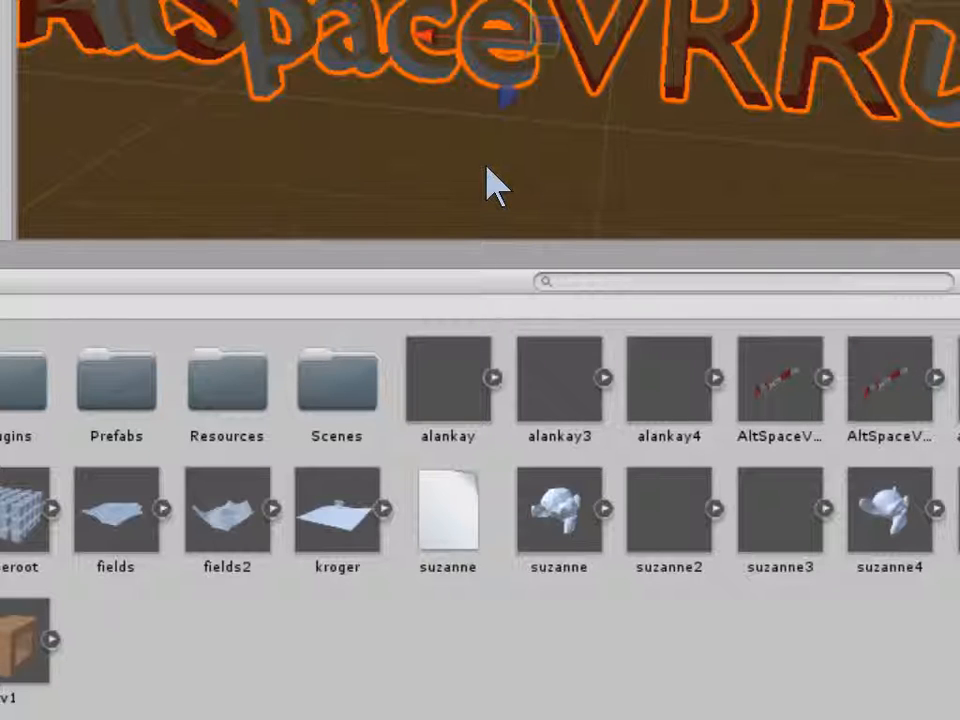
pyautogui.moveTo(424, 50)
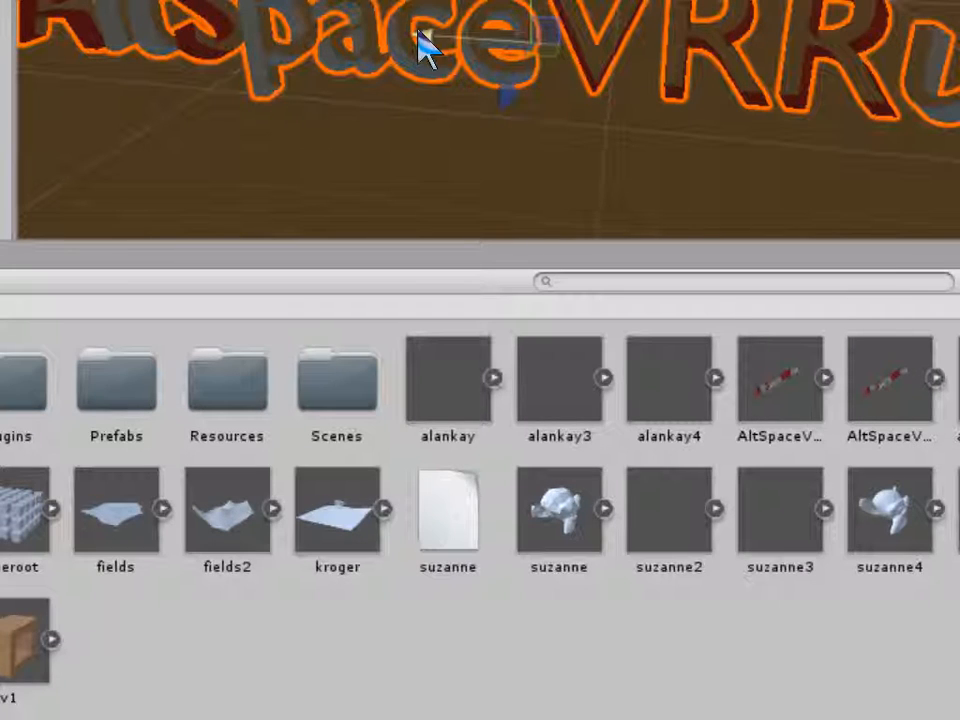
pyautogui.moveTo(350, 30)
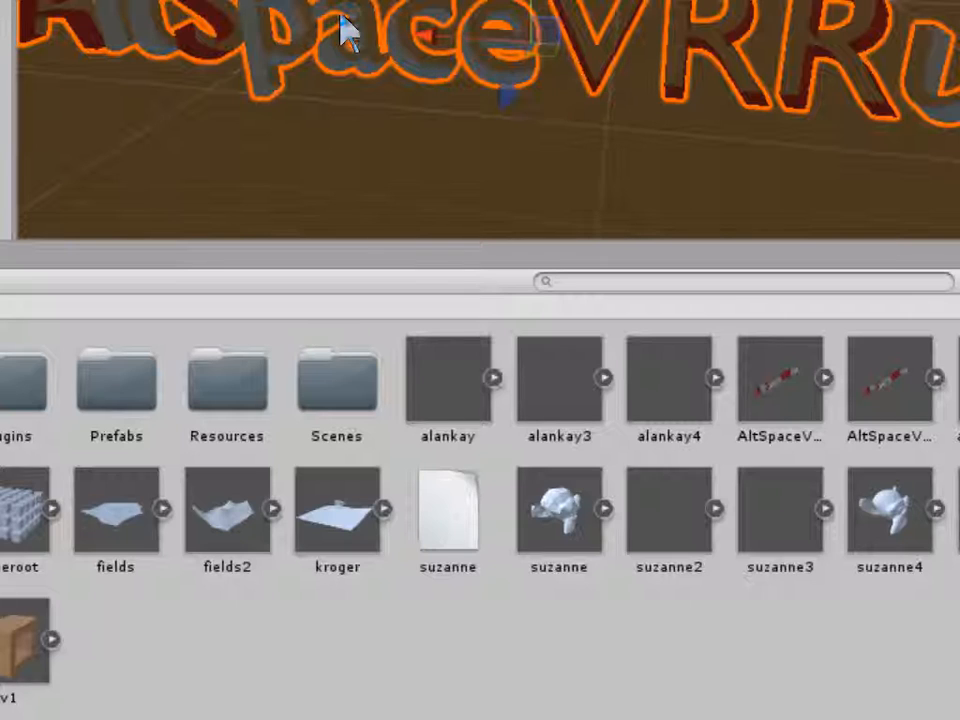
pyautogui.moveTo(310, 4)
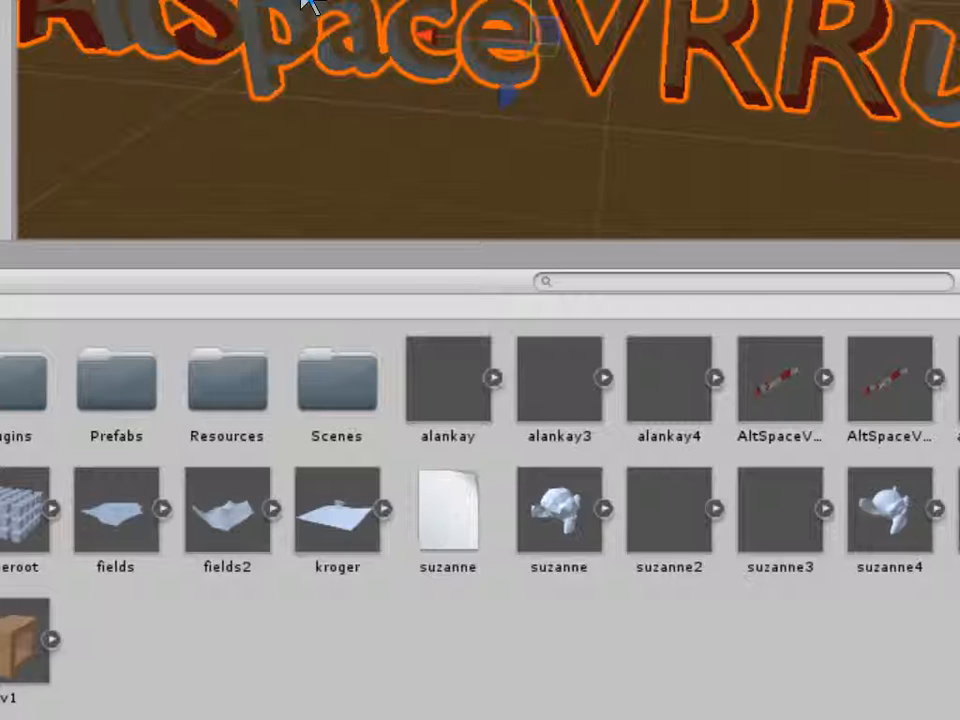
pyautogui.moveTo(318, 32)
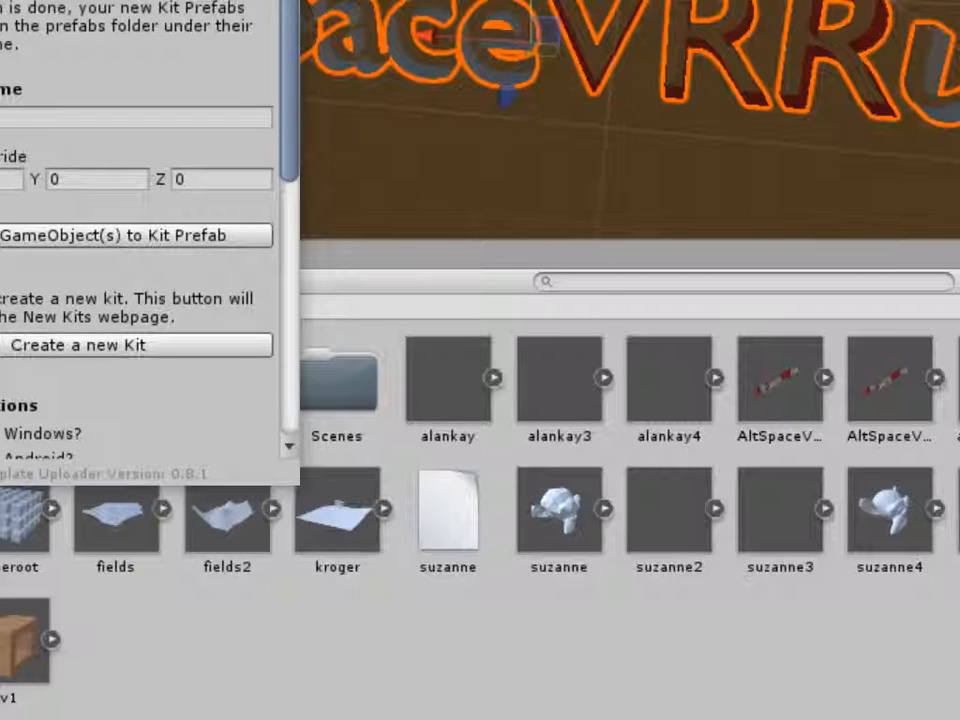
pyautogui.moveTo(244, 58)
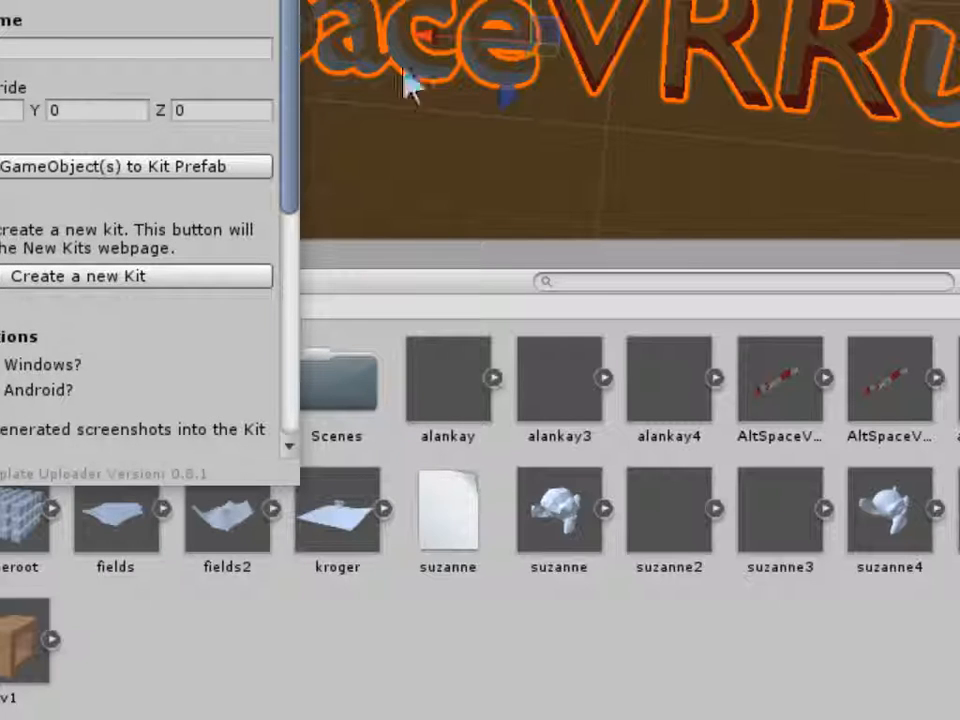
pyautogui.moveTo(580, 24)
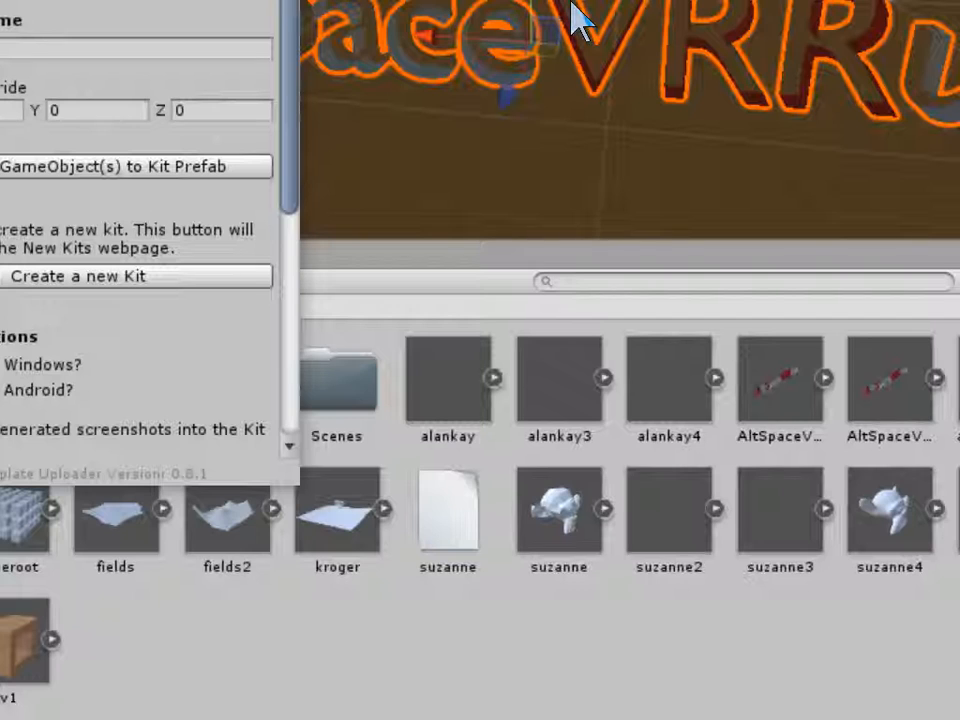
pyautogui.moveTo(164, 44)
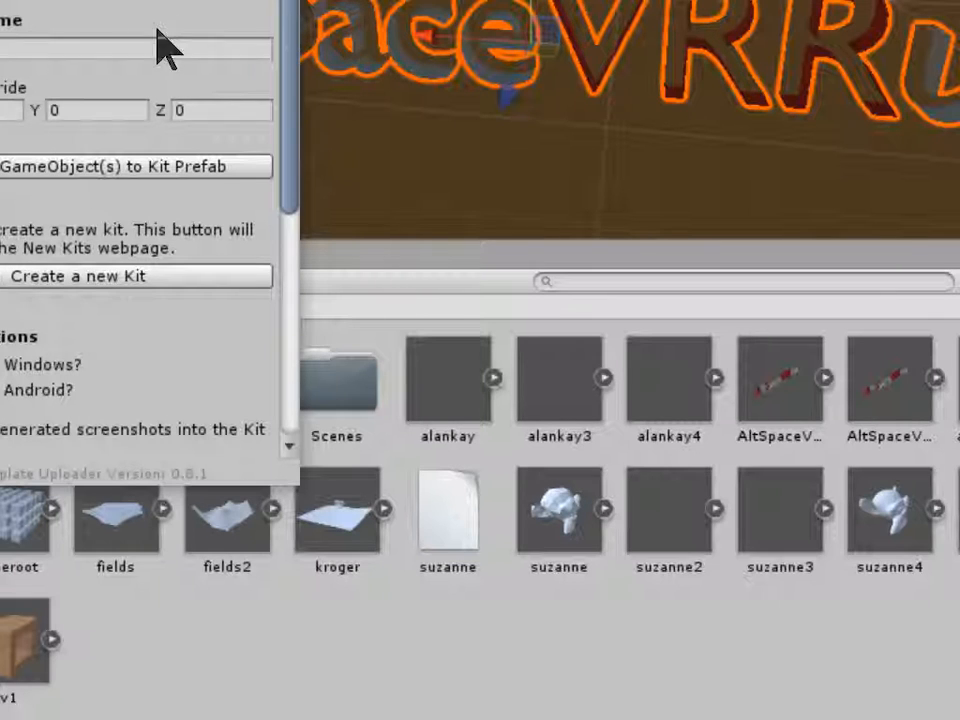
pyautogui.moveTo(450, 16)
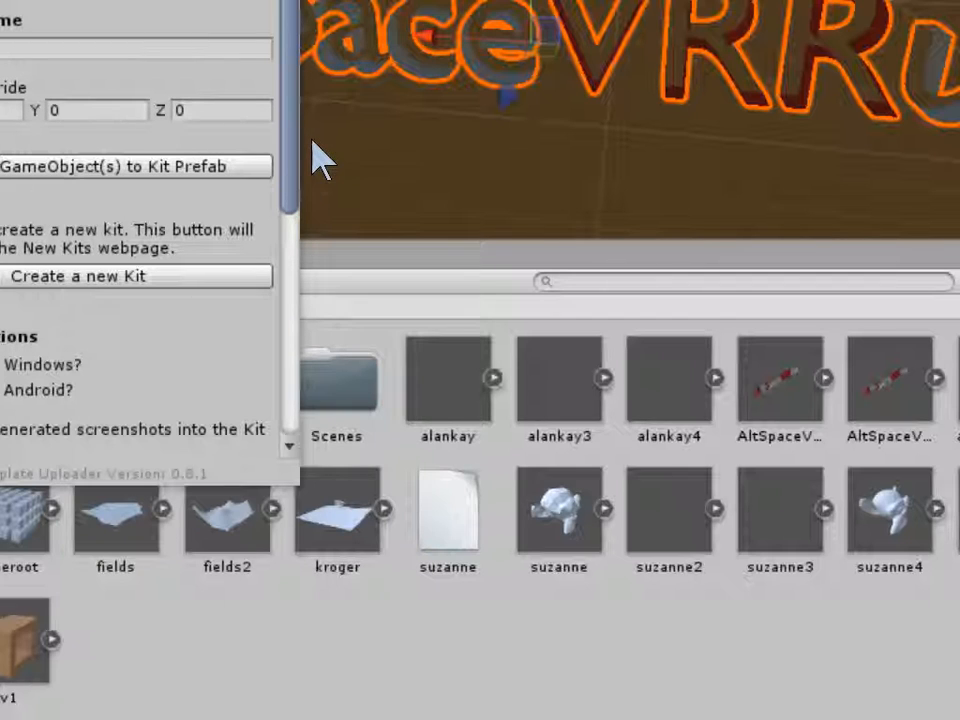
pyautogui.scroll(-3)
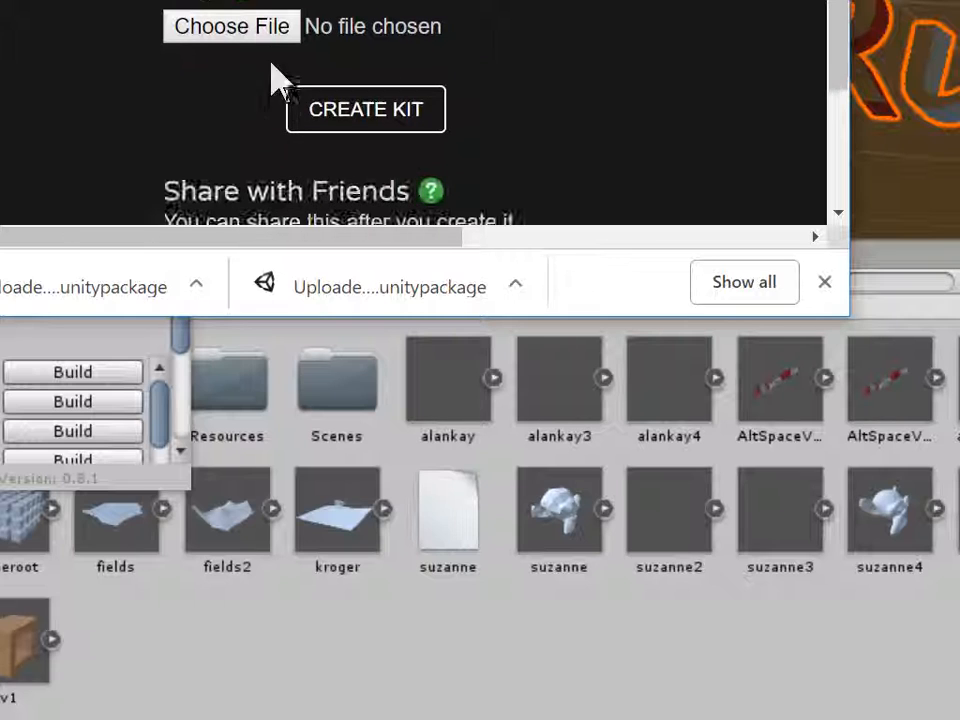
pyautogui.scroll(-3)
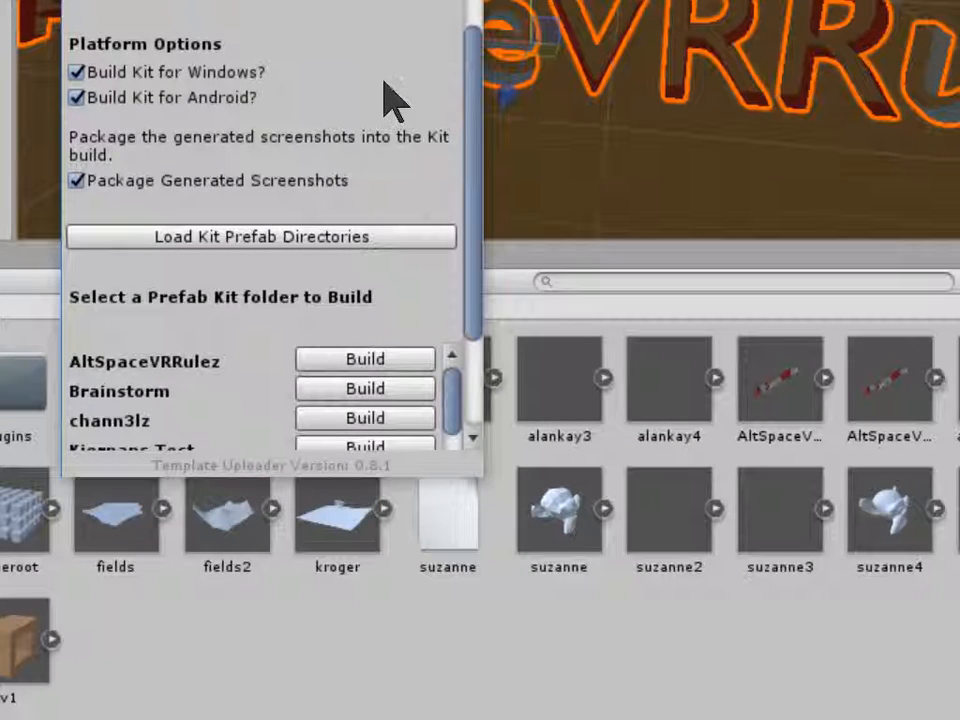
pyautogui.scroll(3)
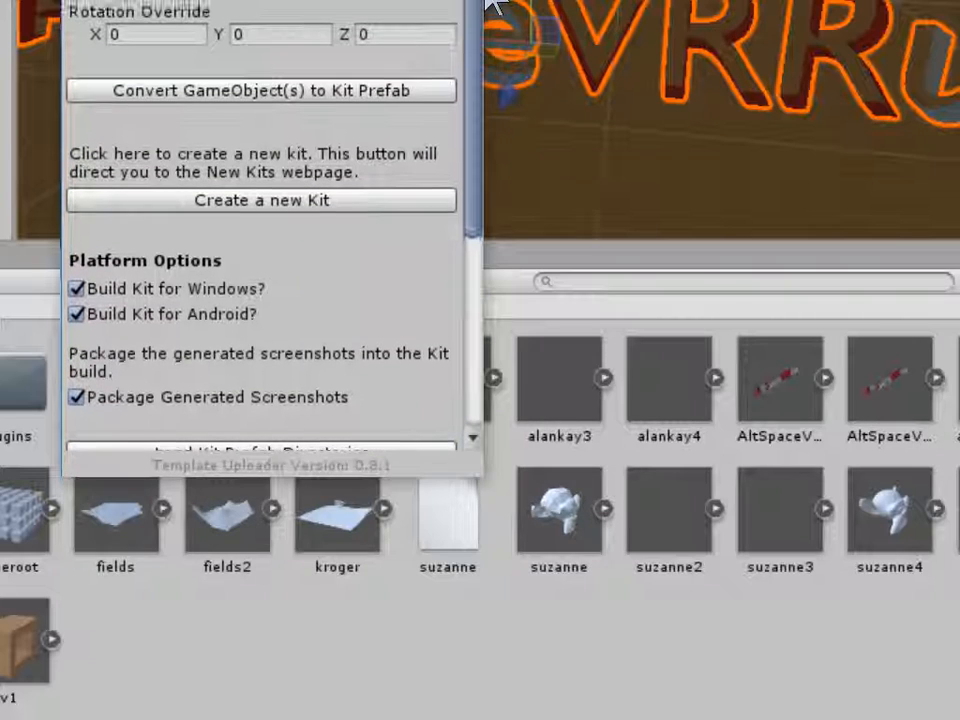
pyautogui.moveTo(622, 240)
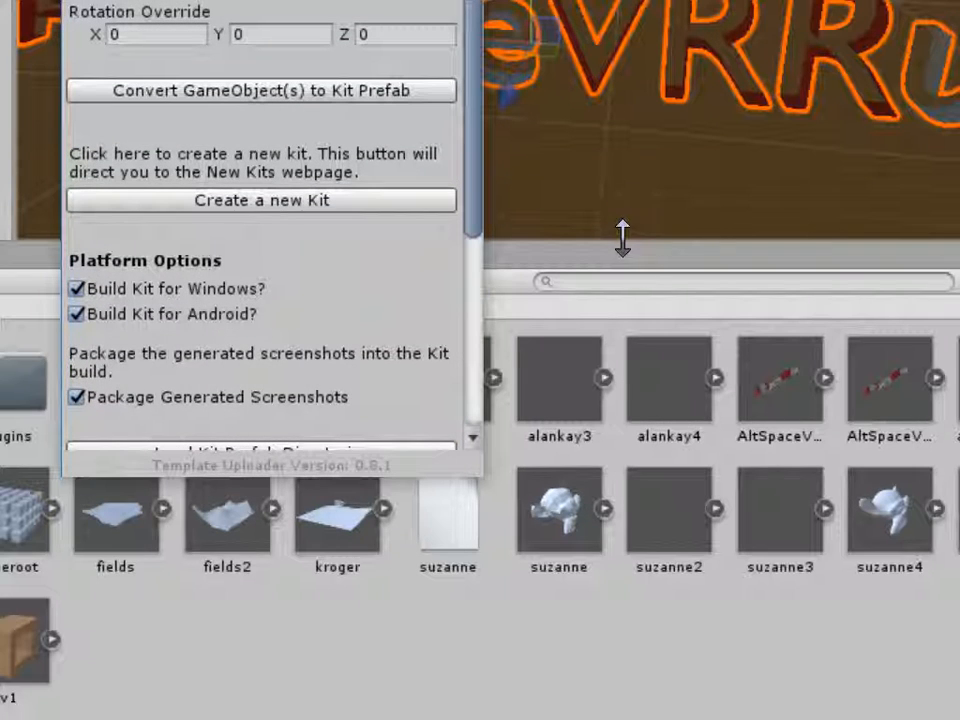
pyautogui.moveTo(622, 236)
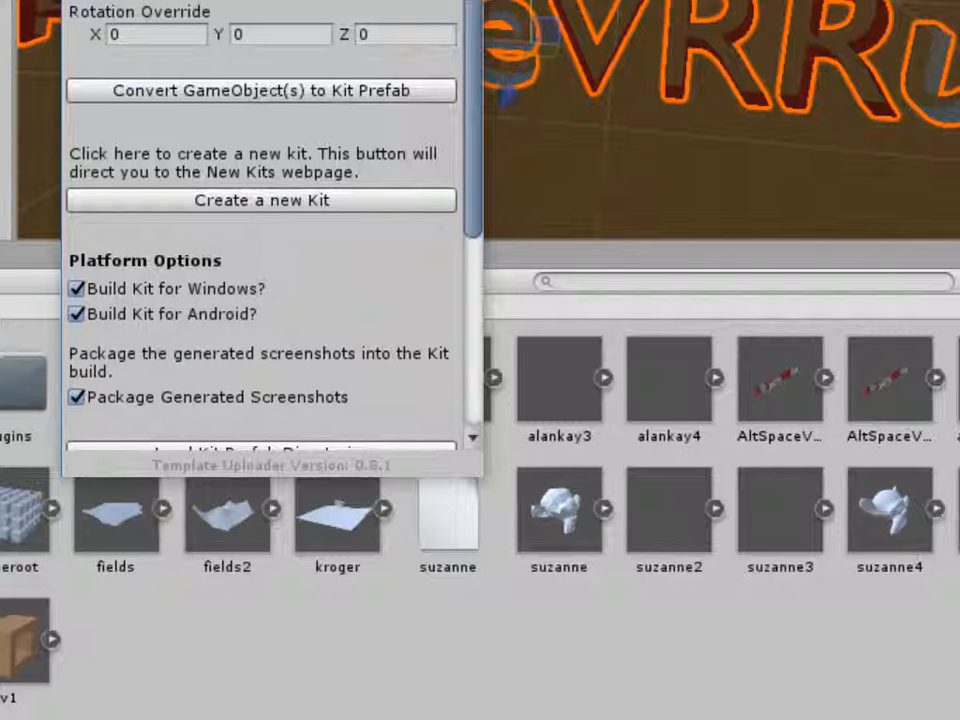
pyautogui.moveTo(536, 176)
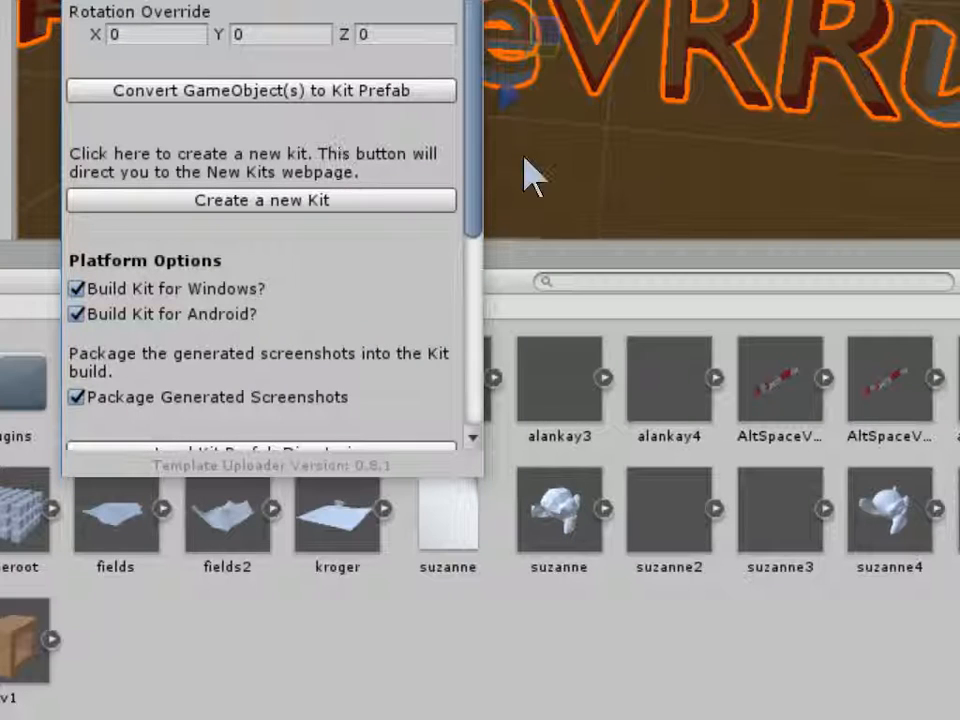
pyautogui.scroll(-3)
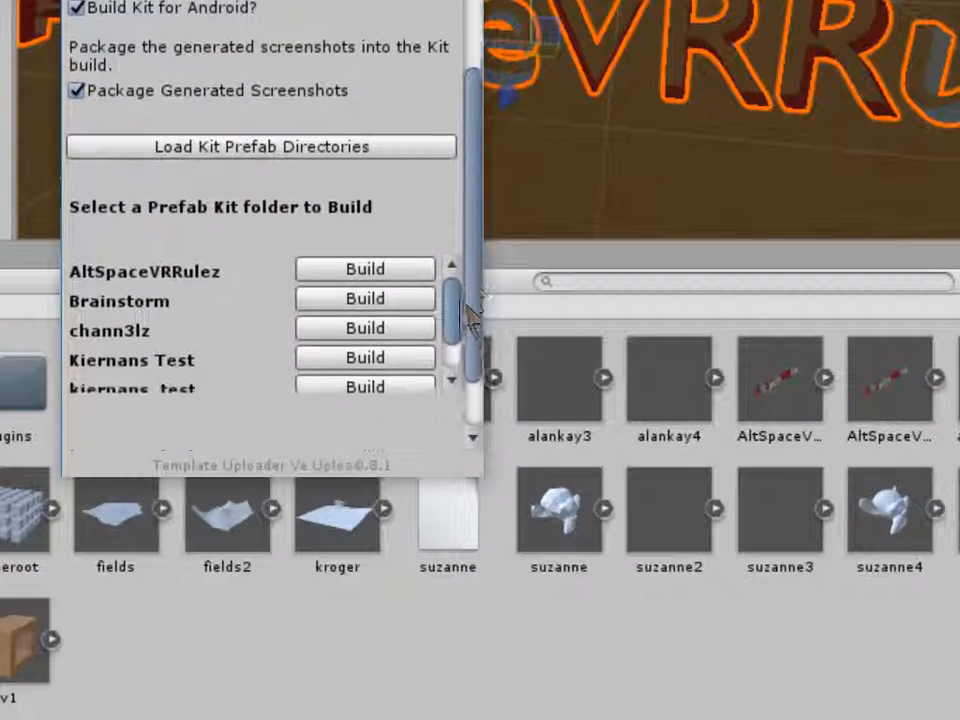
pyautogui.scroll(-3)
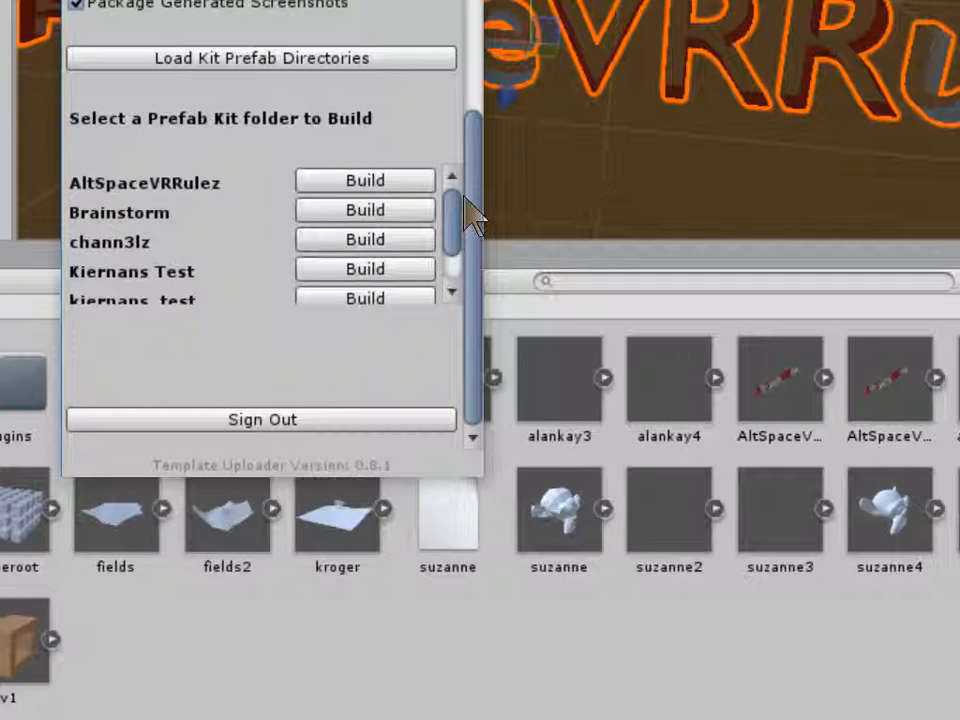
pyautogui.moveTo(262, 196)
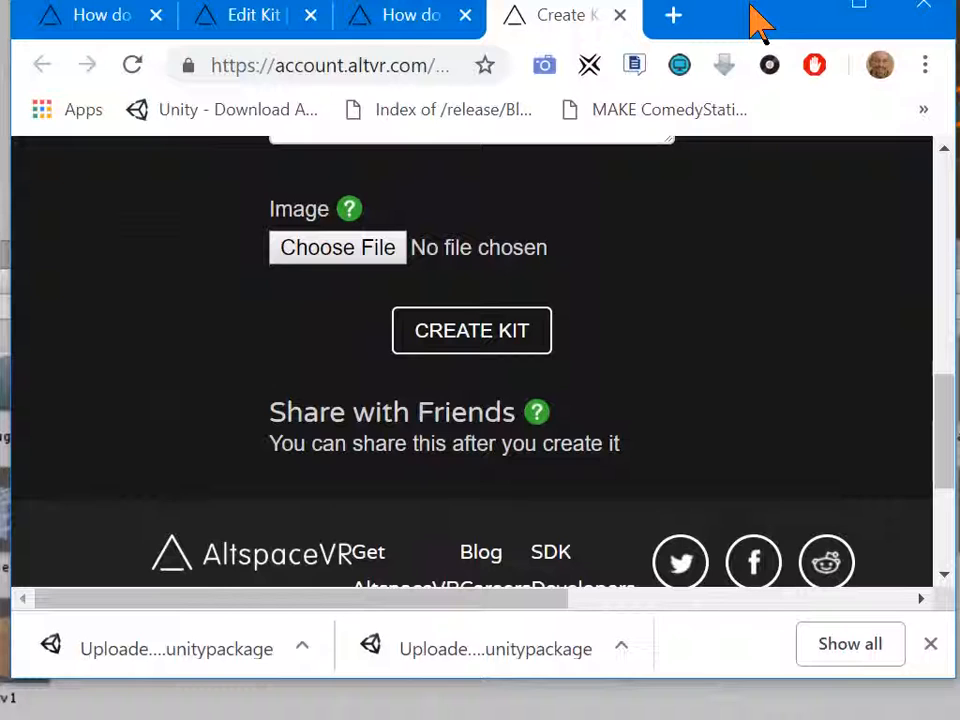
# - Scroll the Create Kit page on account.altvr.com to reach the top navigation
pyautogui.scroll(3)
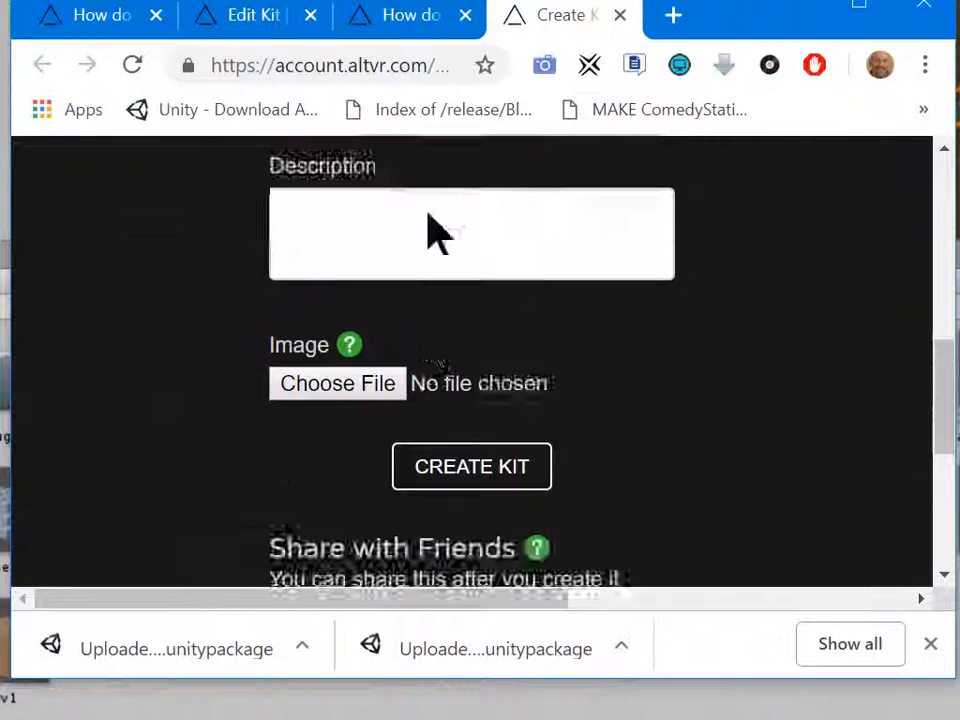
pyautogui.scroll(3)
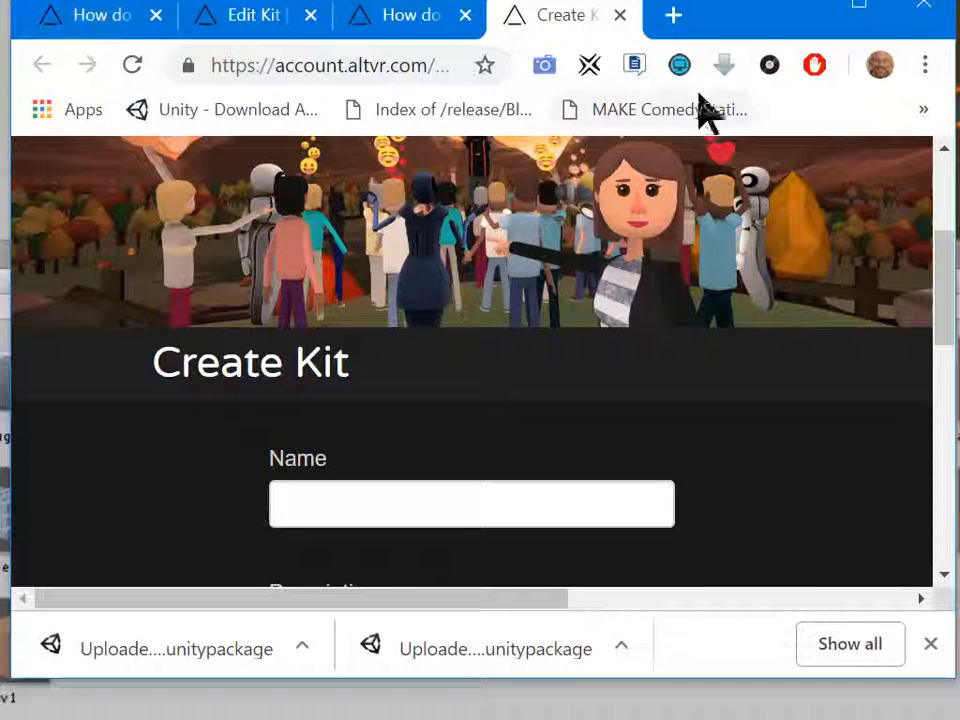
pyautogui.scroll(-3)
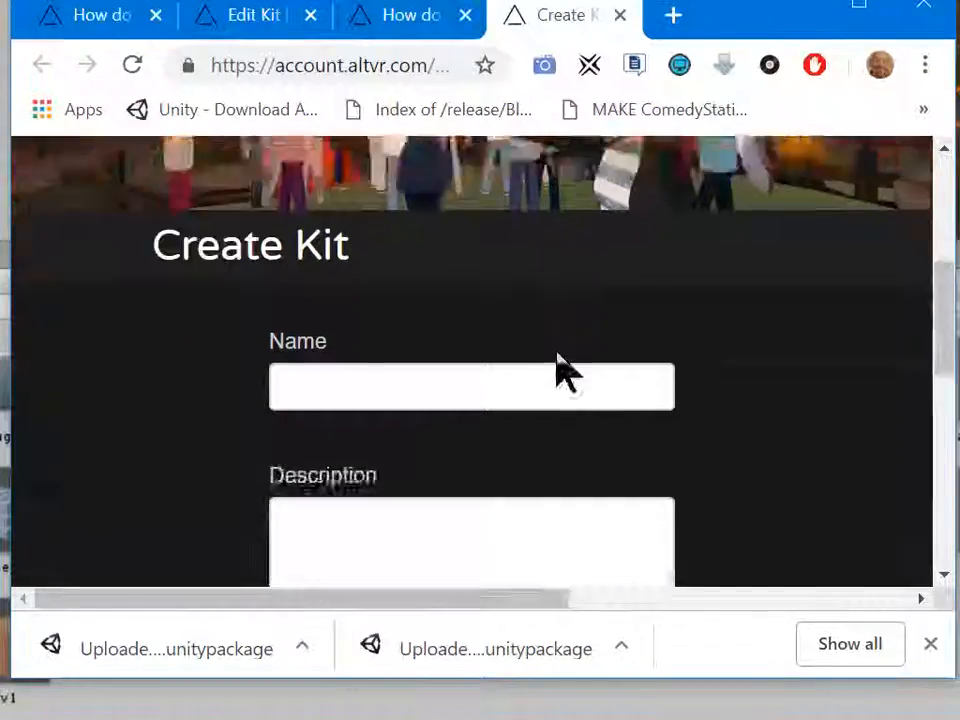
pyautogui.scroll(-3)
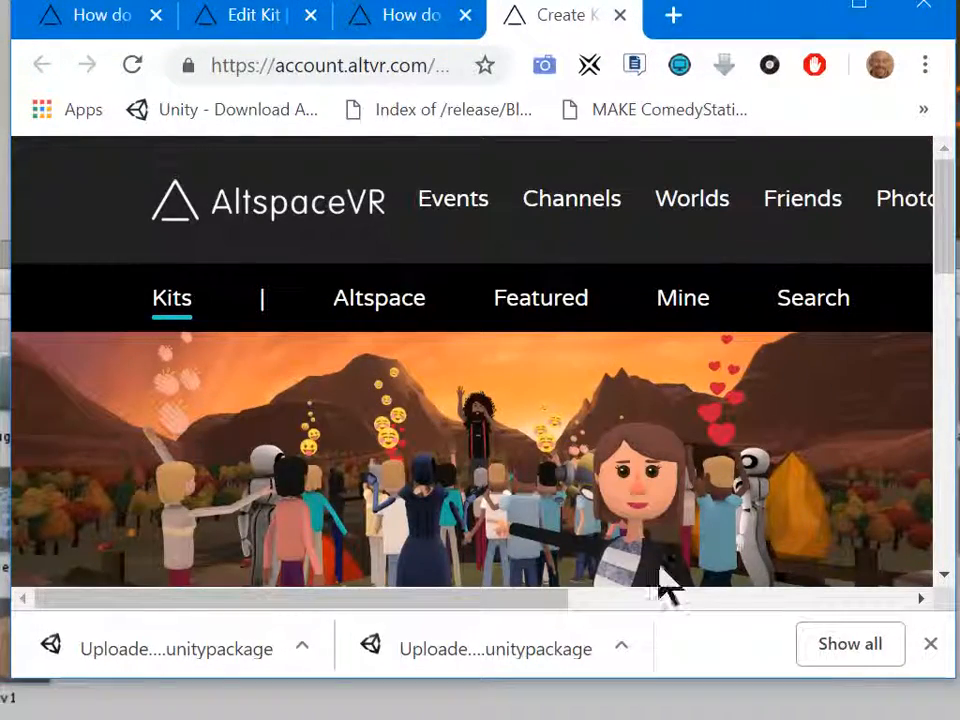
pyautogui.hscroll(3)
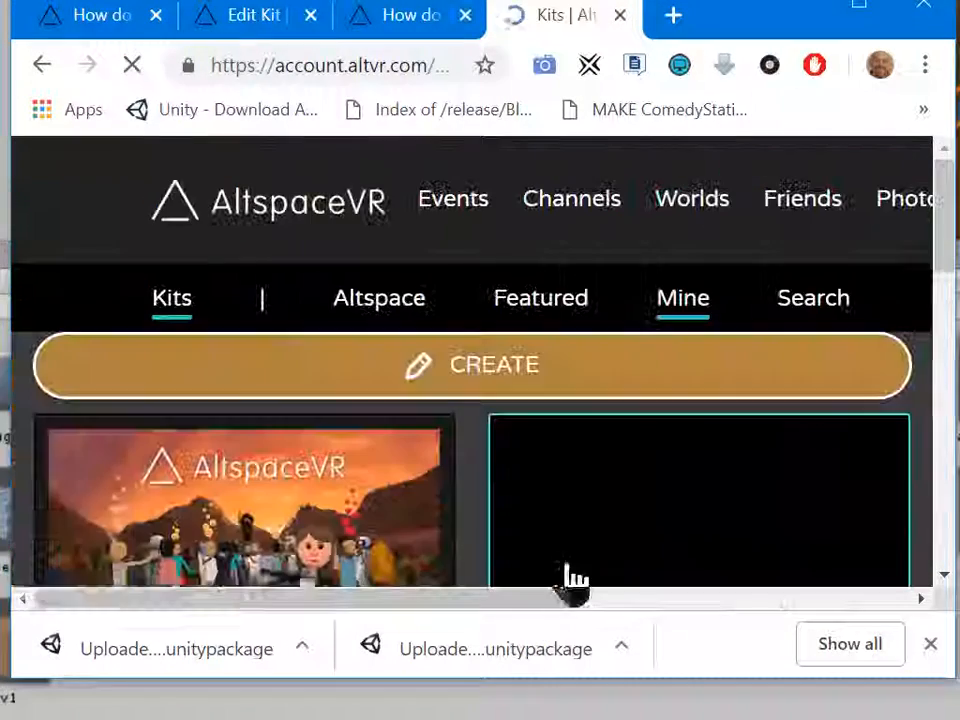
# - Scroll the Mine kit grid down to the AltSpaceVRRulez kit
pyautogui.scroll(-3)
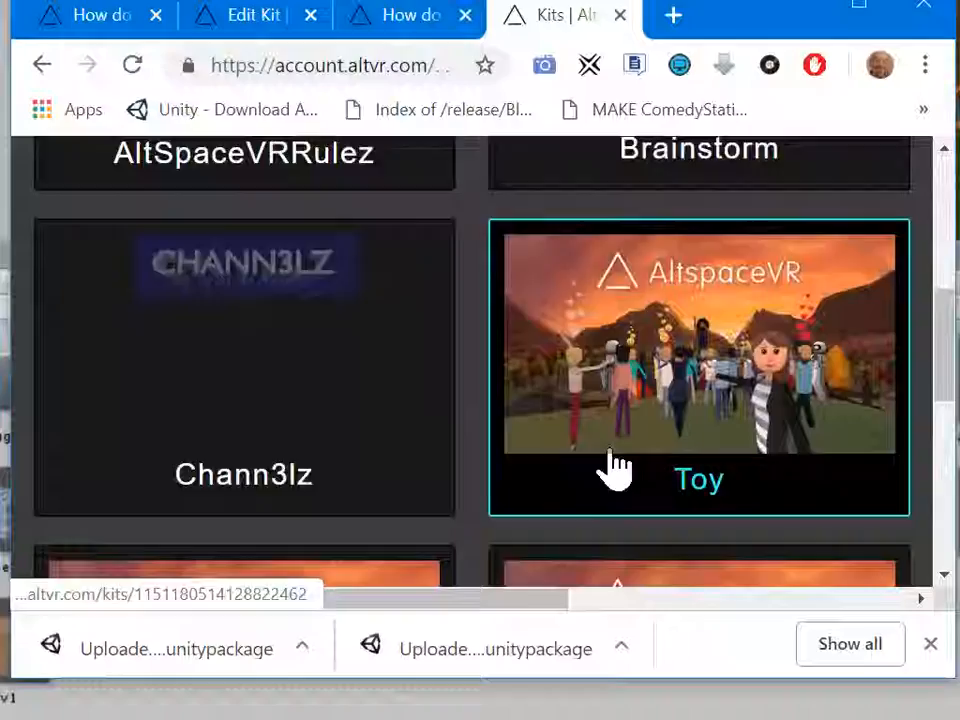
pyautogui.scroll(-3)
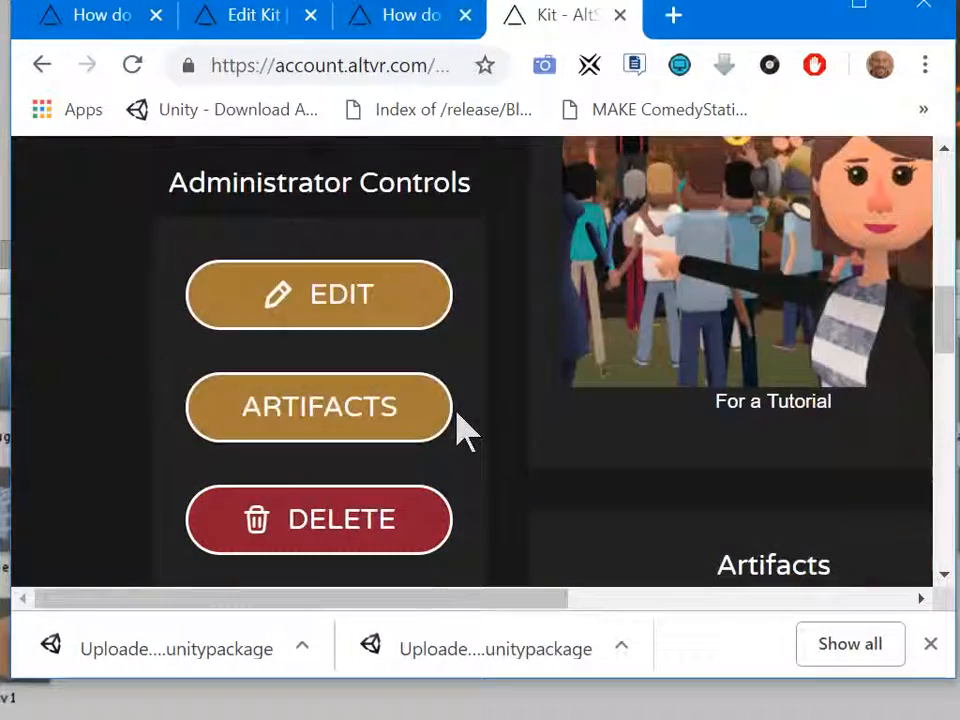
pyautogui.click(318, 294)
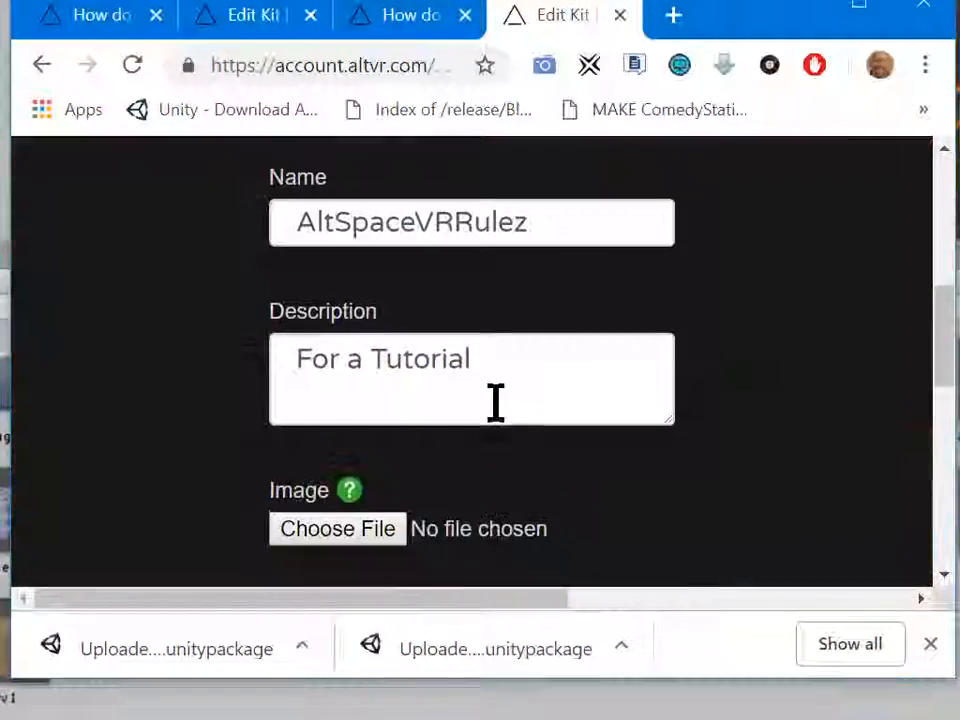
pyautogui.scroll(-3)
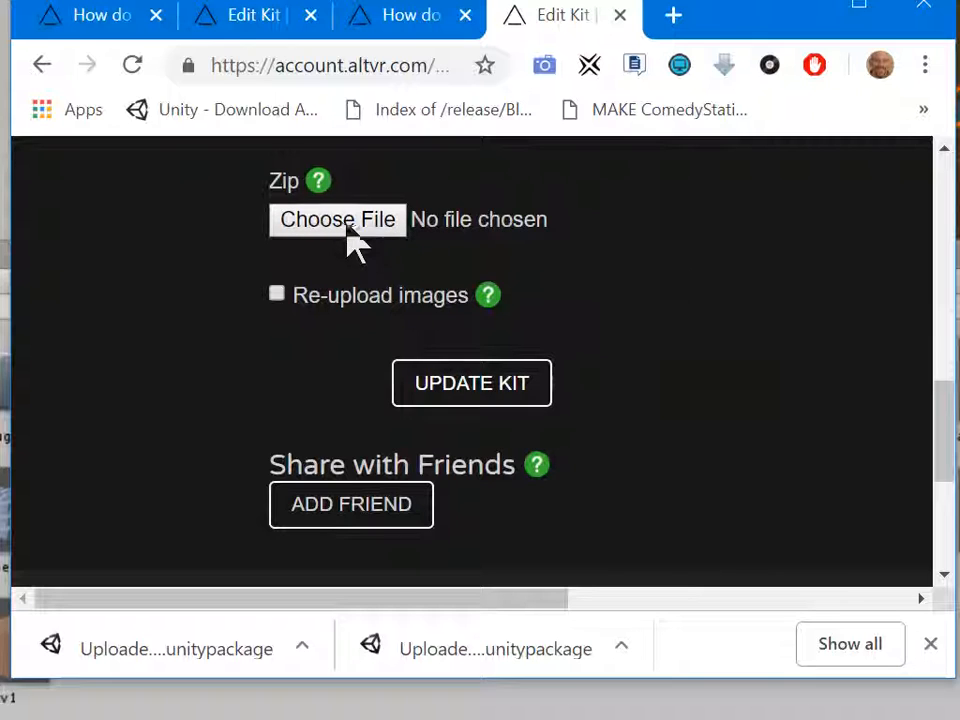
pyautogui.moveTo(440, 300)
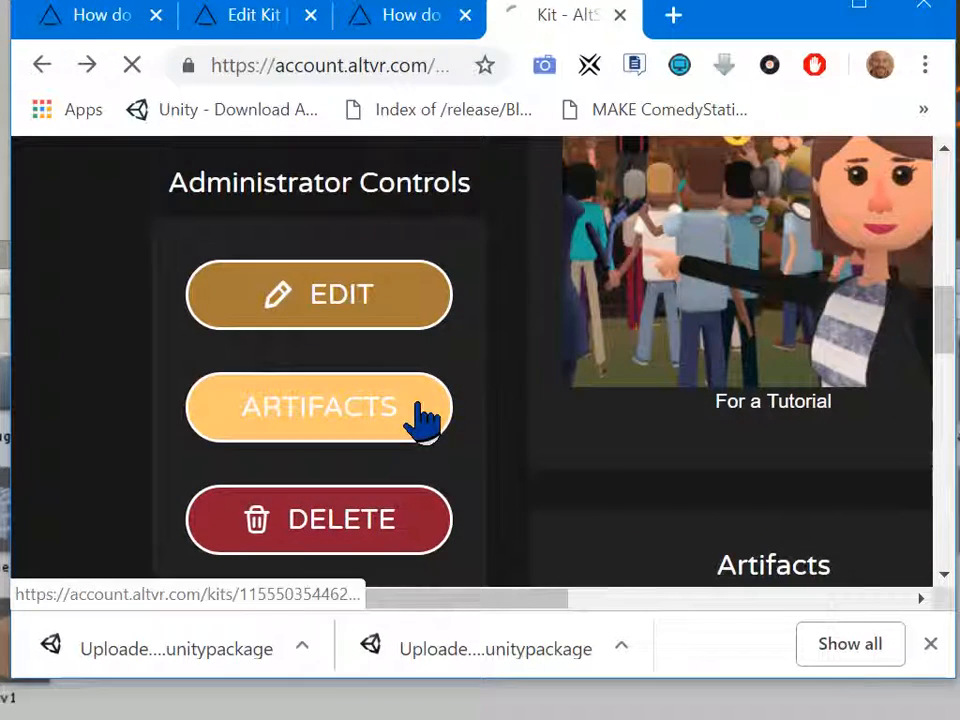
# - Show the kit's Artifacts listing with the AltSpaceVRRulez model entry
pyautogui.click(320, 408)
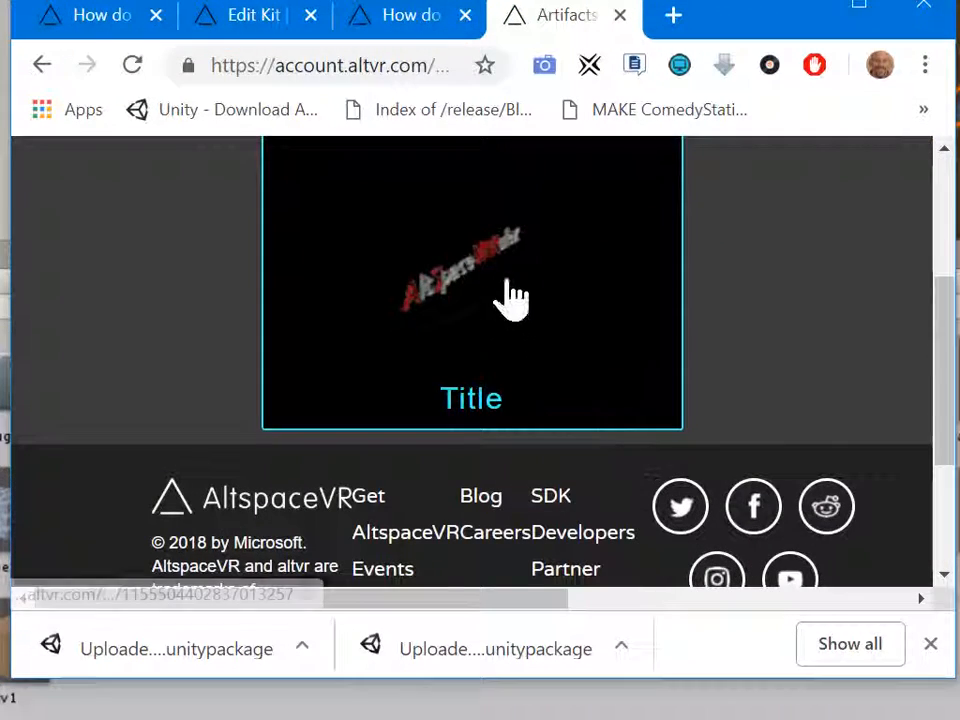
pyautogui.moveTo(620, 84)
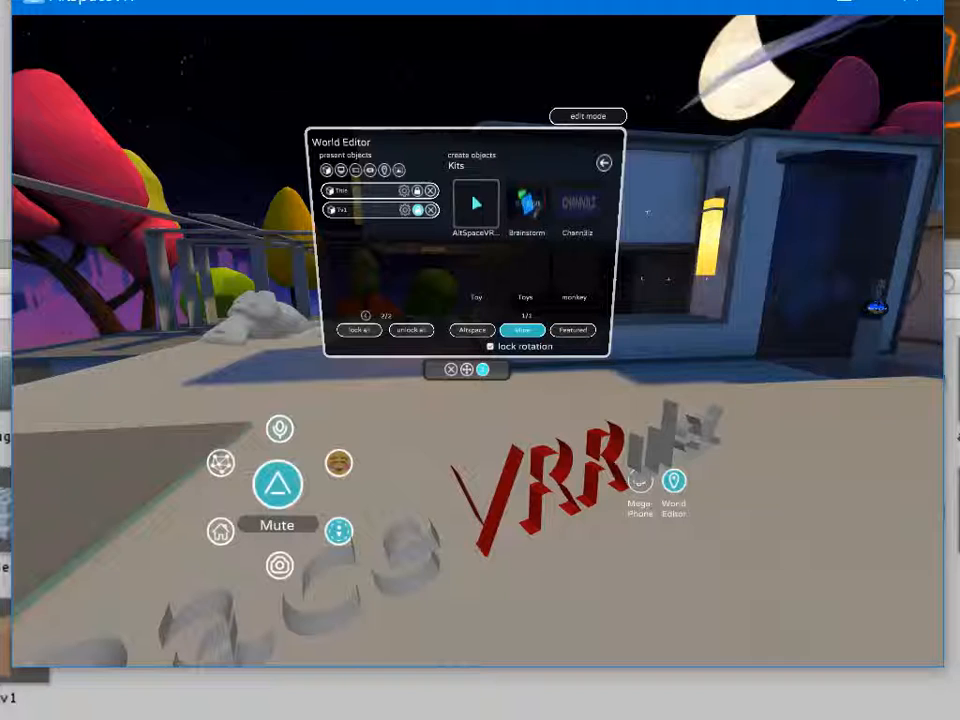
# - Launch the World Editor in the AltspaceVR client and switch edit mode on
pyautogui.click(476, 204)
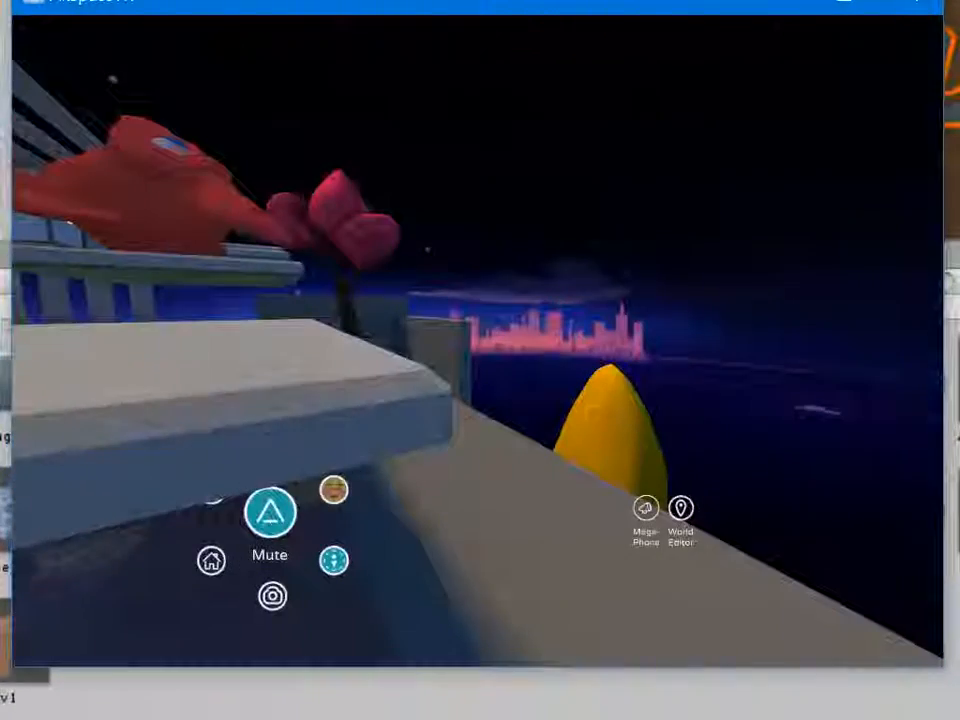
pyautogui.click(680, 508)
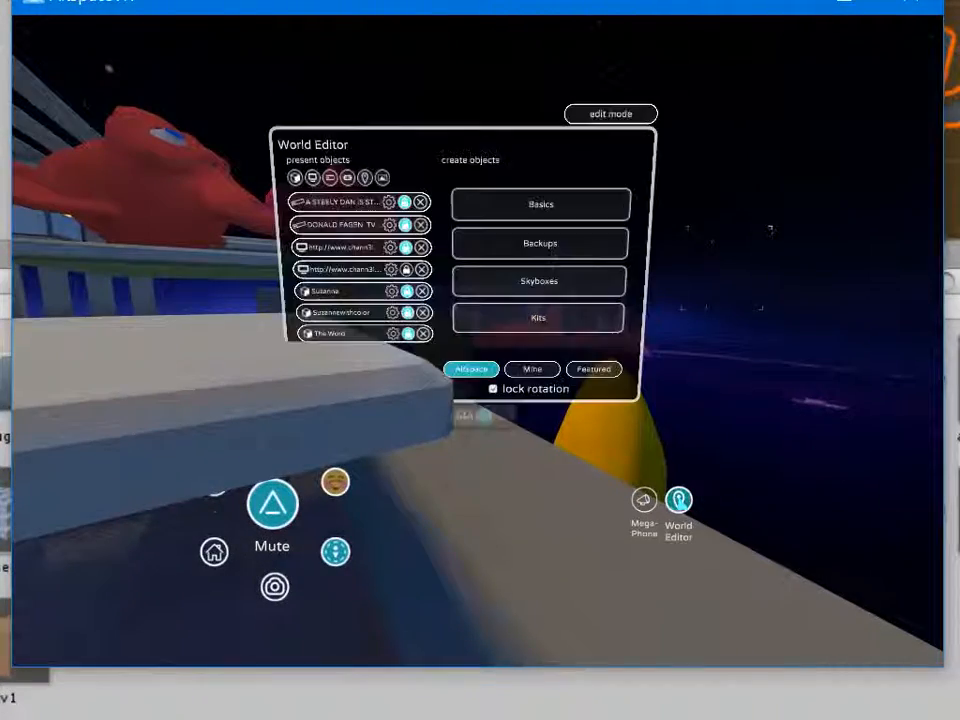
pyautogui.click(610, 112)
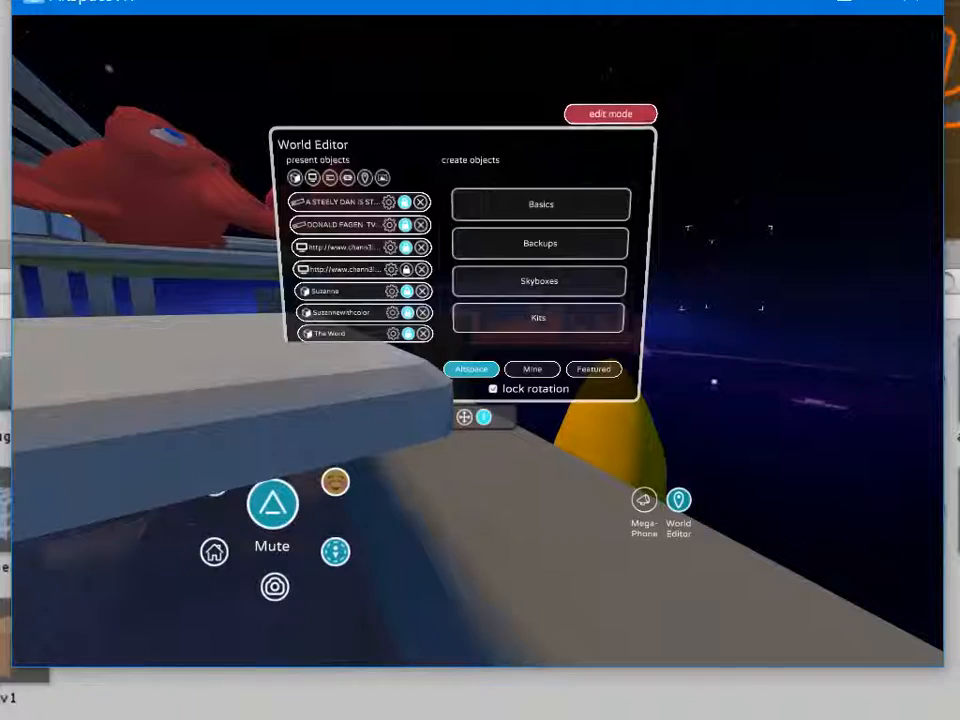